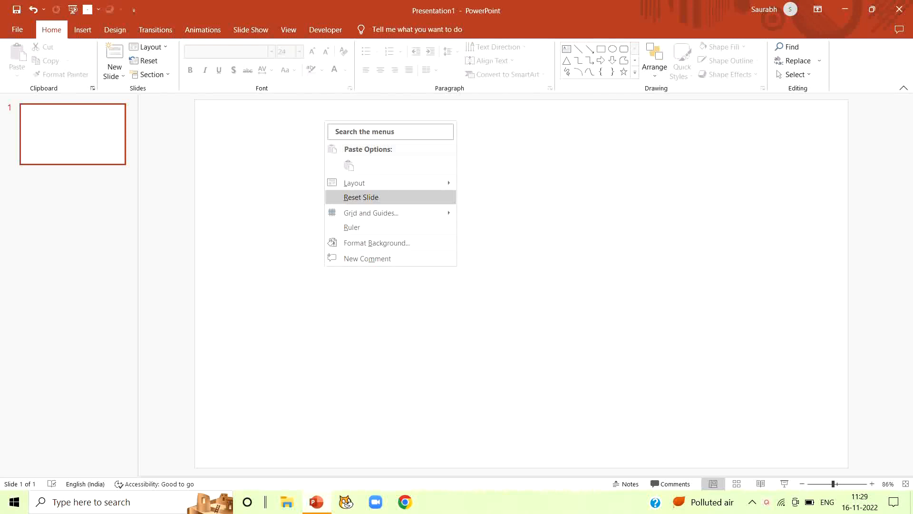
# Step: Open Format Background to fill the slide with solid black and turn on gridlines
pyautogui.click(376, 243)
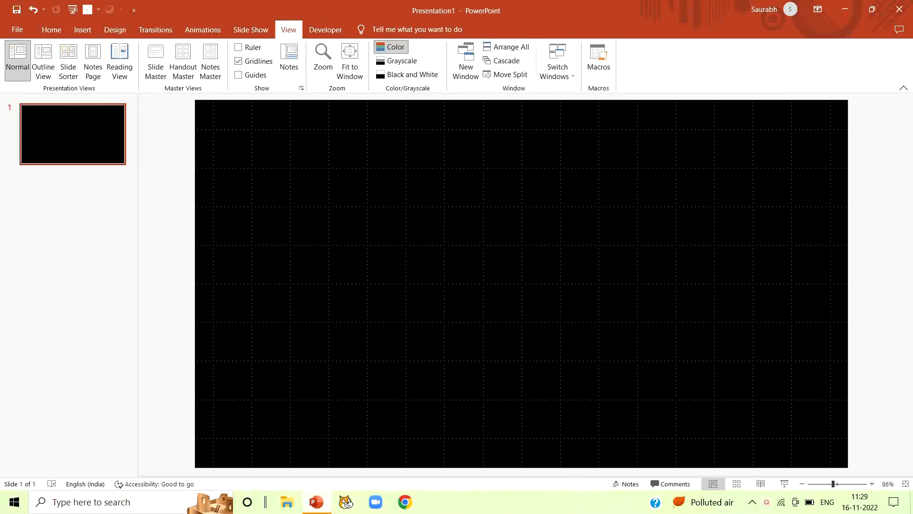
# Step: Insert the colourful stock 3D earth globe found by searching 'earth', and select it
pyautogui.click(82, 29)
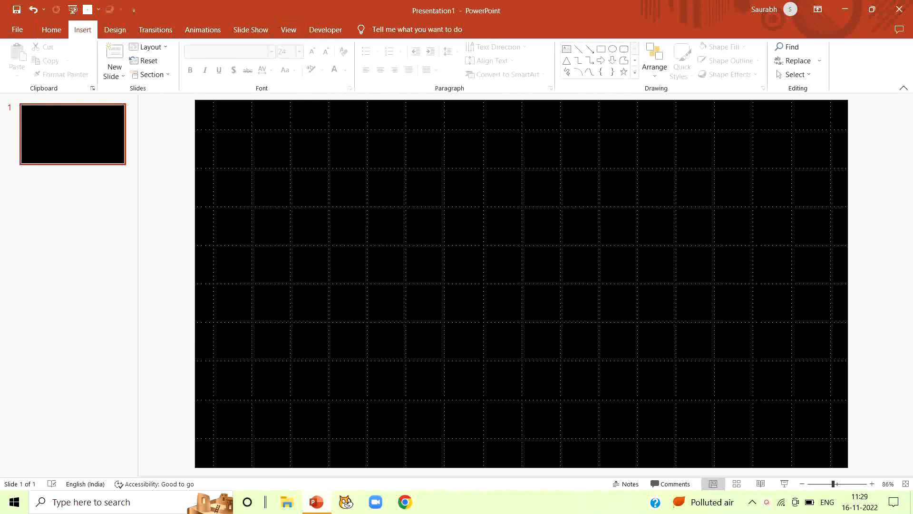
pyautogui.click(83, 29)
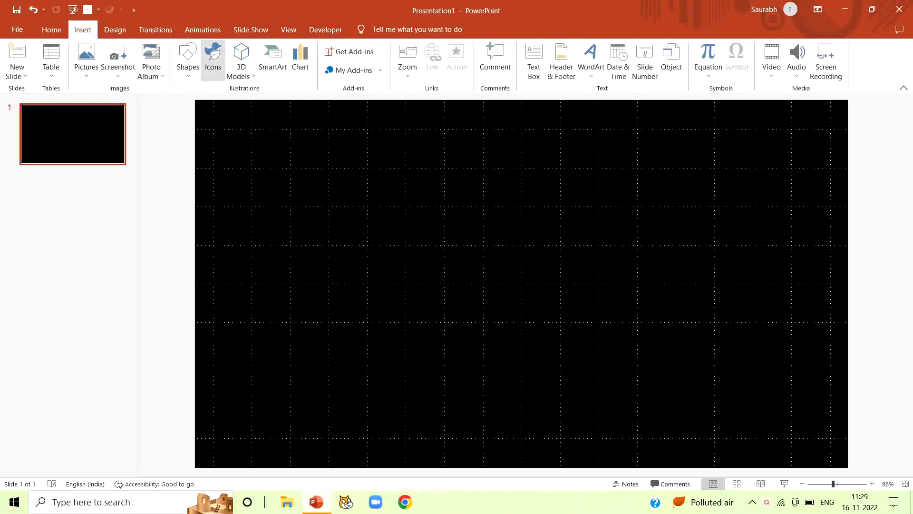
pyautogui.click(240, 60)
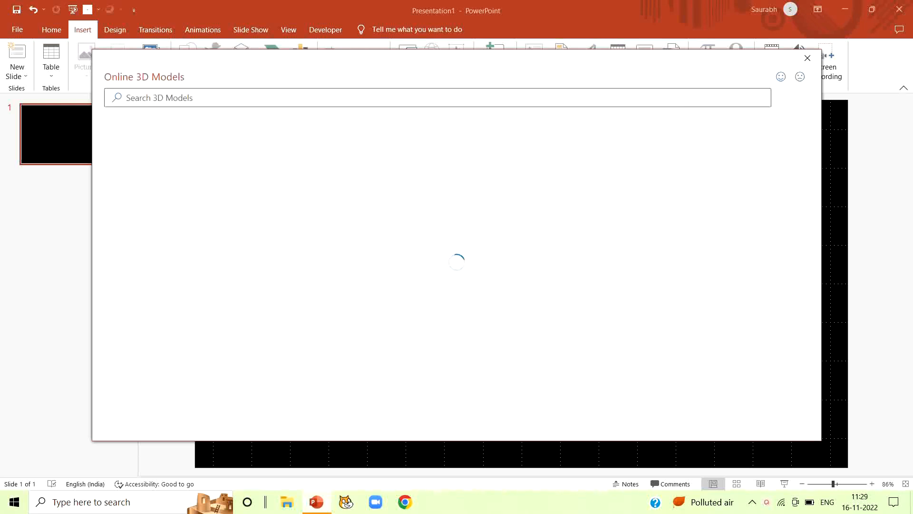
pyautogui.write('e')
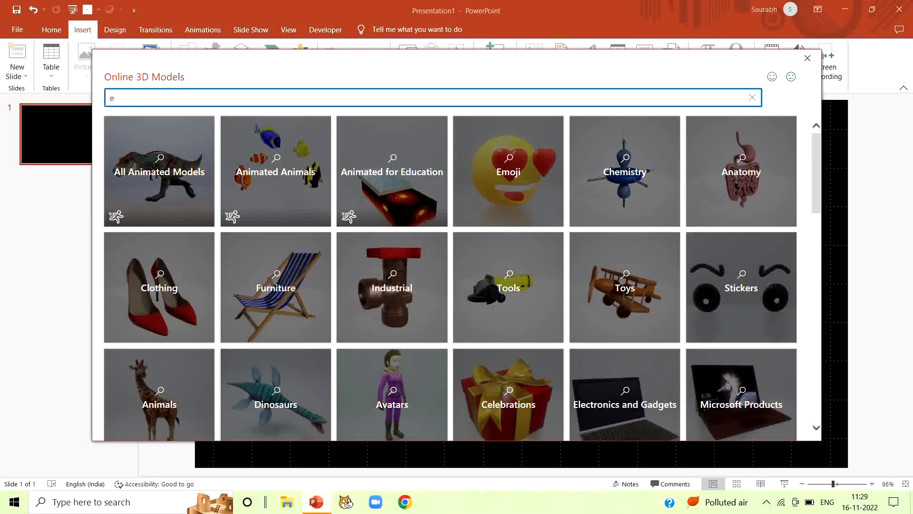
pyautogui.write('arth')
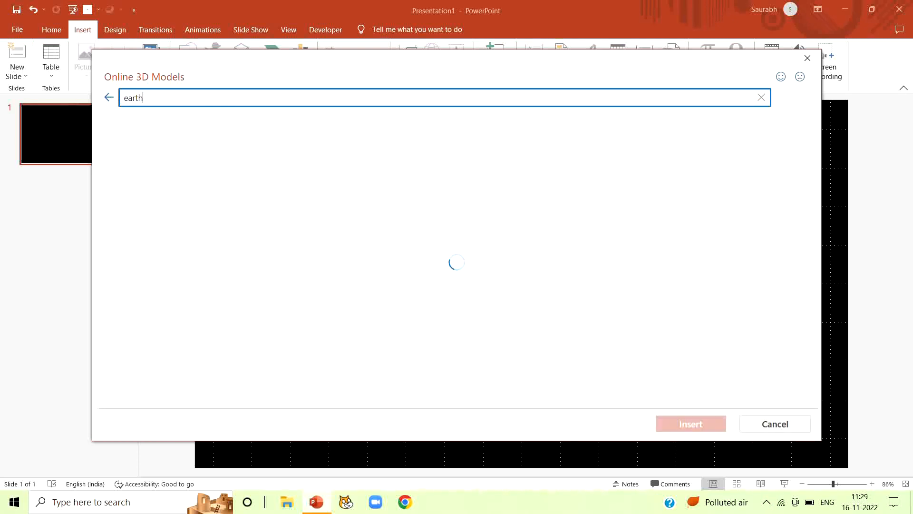
pyautogui.click(508, 170)
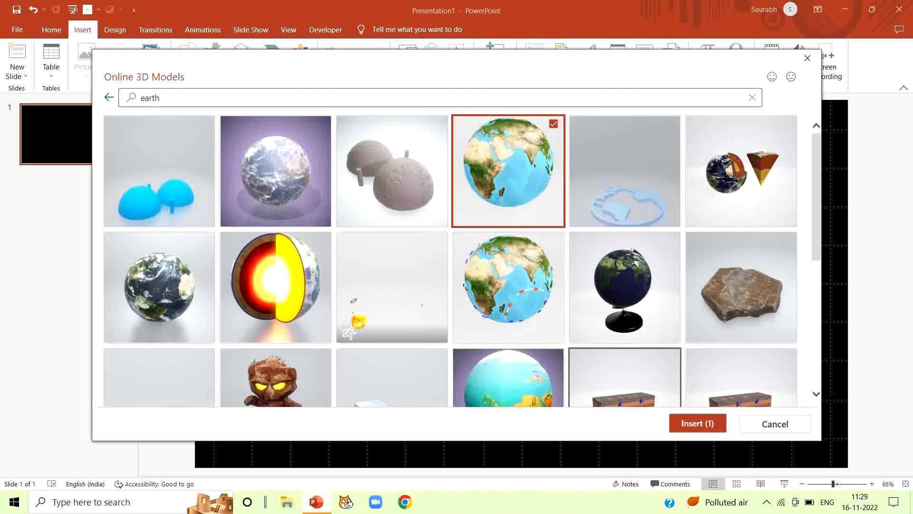
pyautogui.click(773, 424)
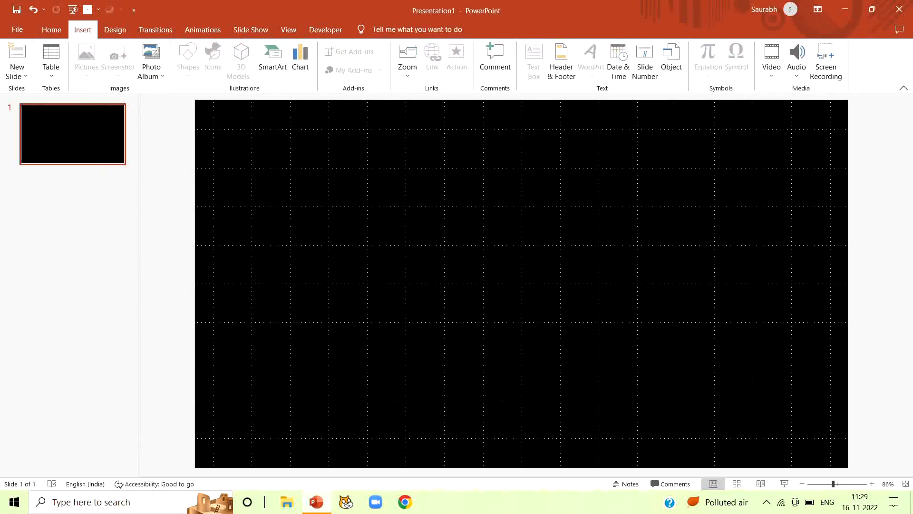
pyautogui.click(241, 58)
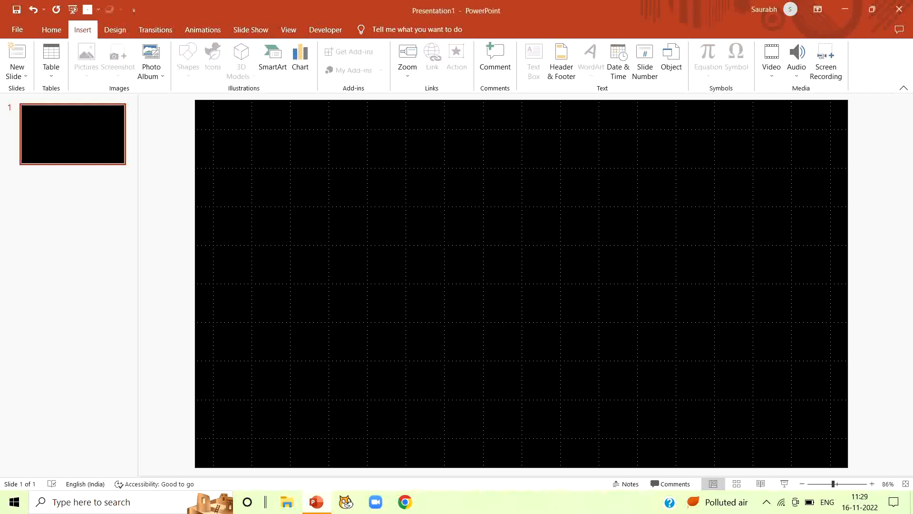
pyautogui.click(240, 58)
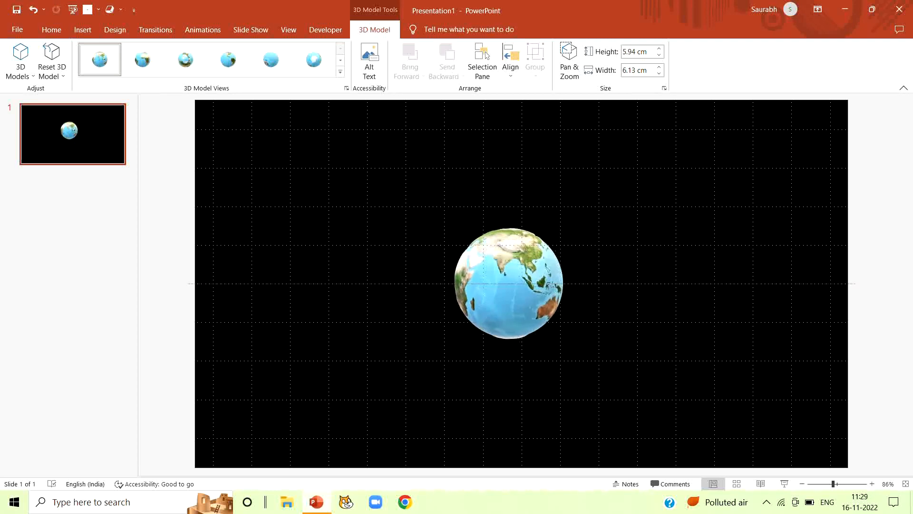
pyautogui.click(508, 283)
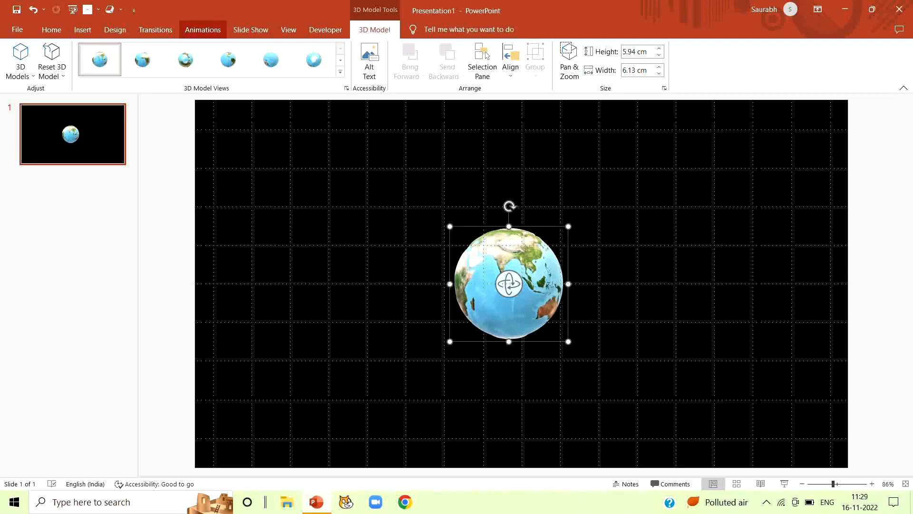
# Step: Apply a 20-second Turntable animation to the globe and open its Animation Pane entry
pyautogui.click(202, 30)
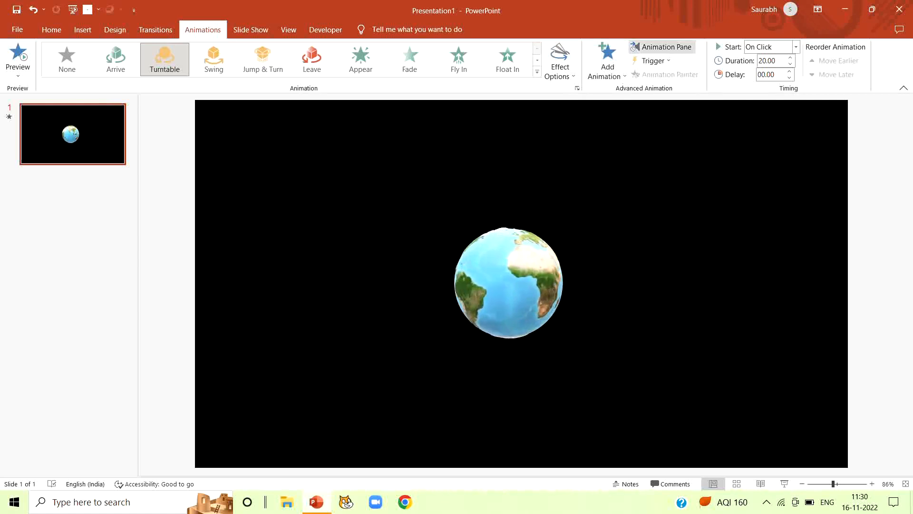
pyautogui.click(666, 47)
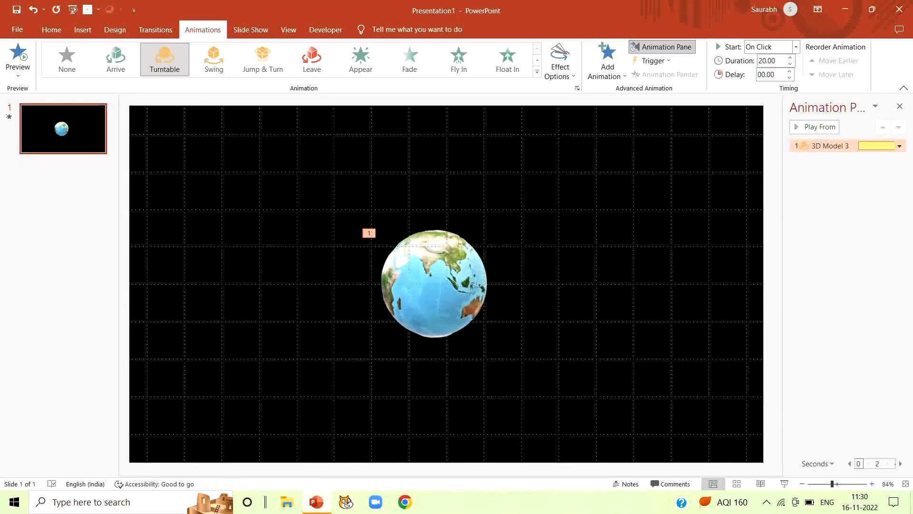
pyautogui.click(897, 146)
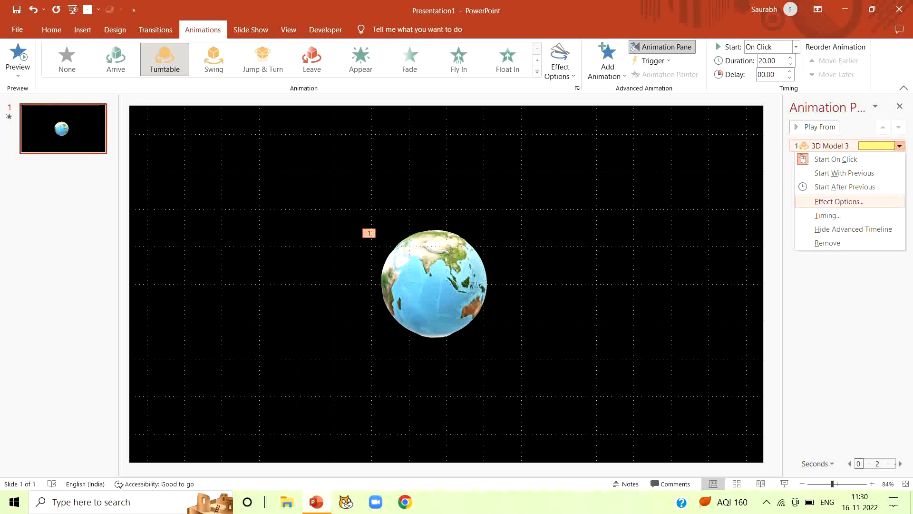
# Step: Keep the earth's spin direction Right and remove the smooth start
pyautogui.click(838, 202)
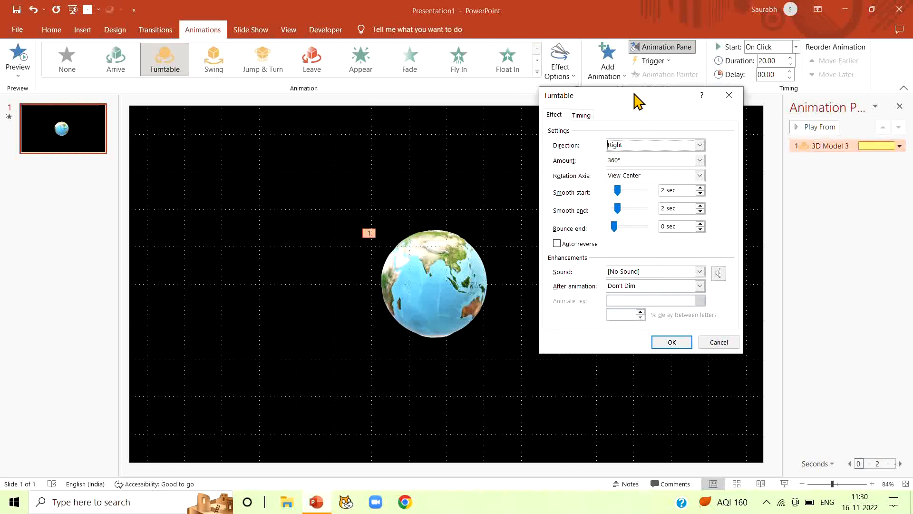
pyautogui.click(699, 145)
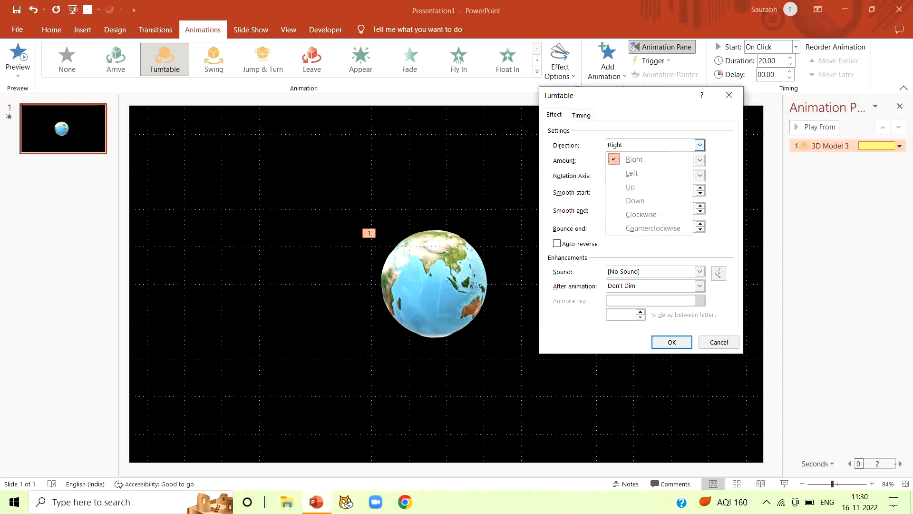
pyautogui.click(633, 159)
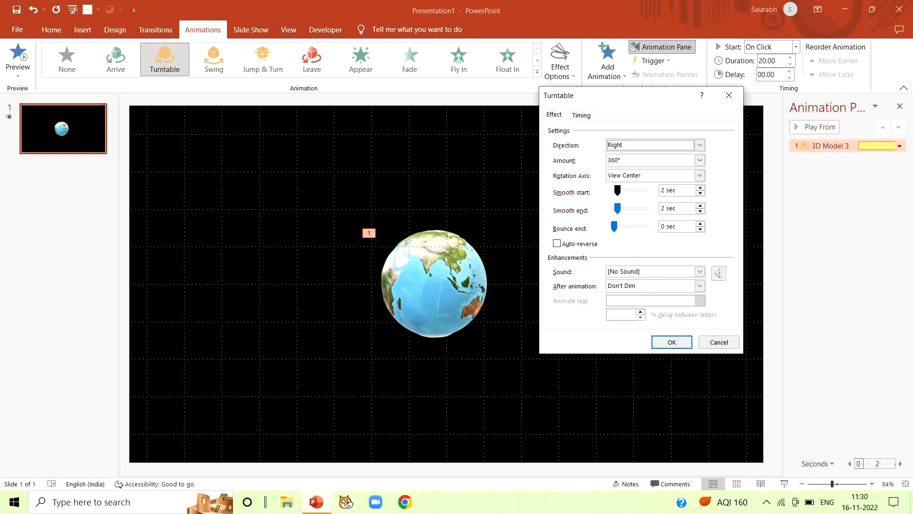
pyautogui.moveTo(618, 190); pyautogui.dragTo(609, 190)
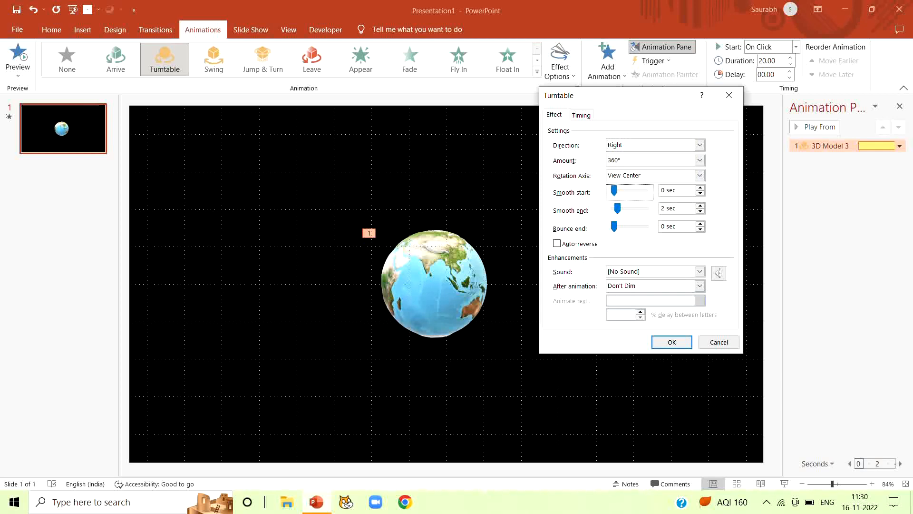
# Step: Set the earth's spin to start With Previous and repeat until End of Slide
pyautogui.click(581, 115)
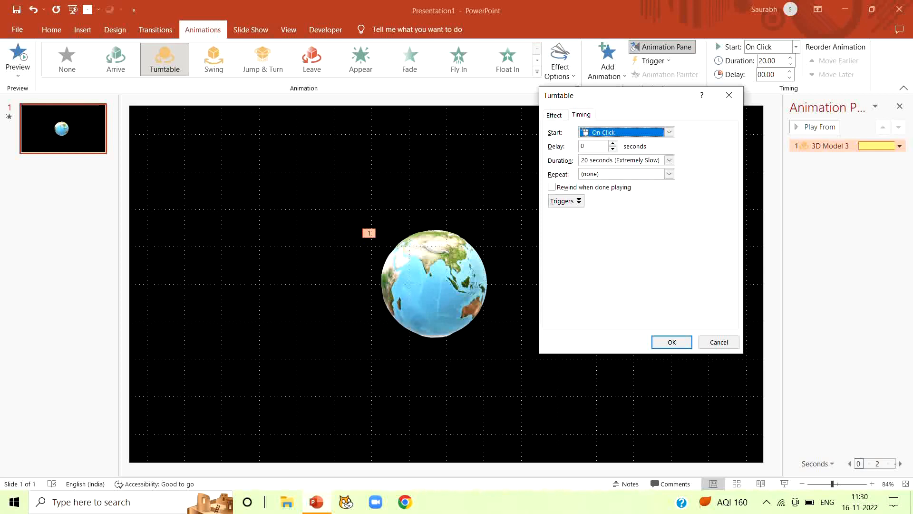
pyautogui.click(669, 133)
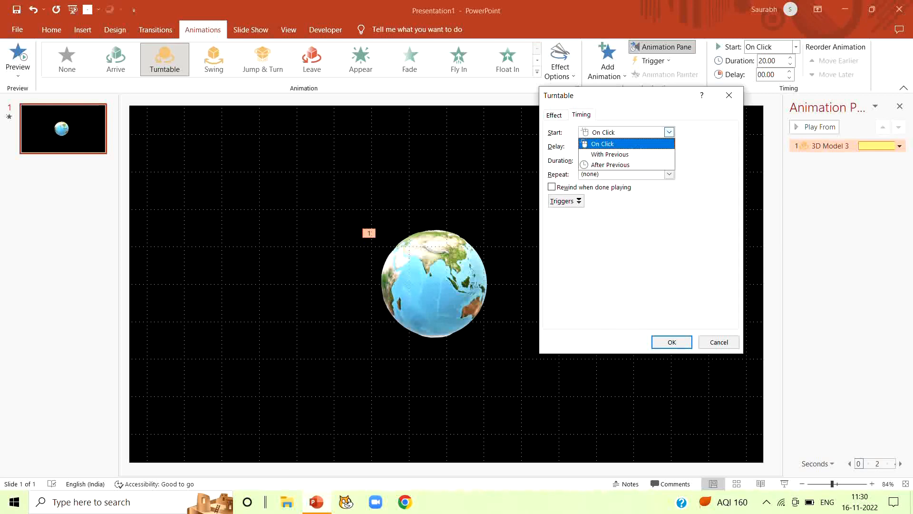
pyautogui.click(610, 155)
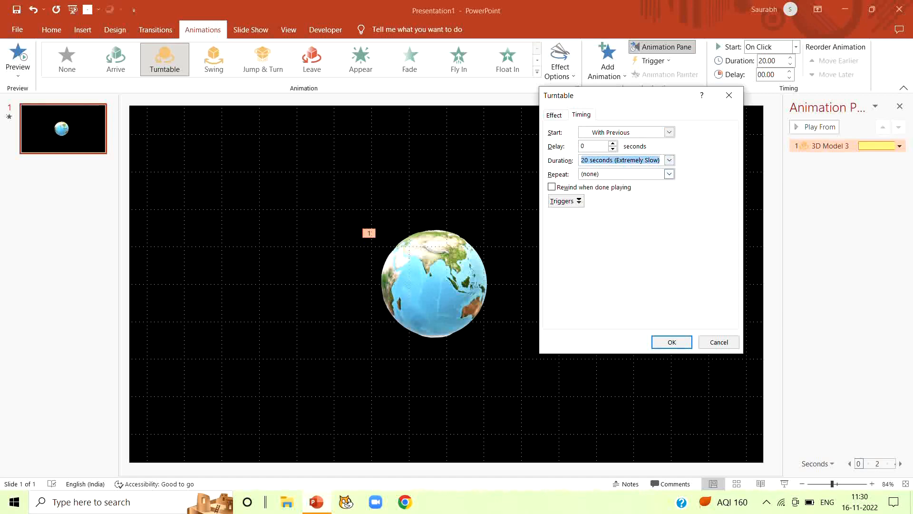
pyautogui.click(669, 174)
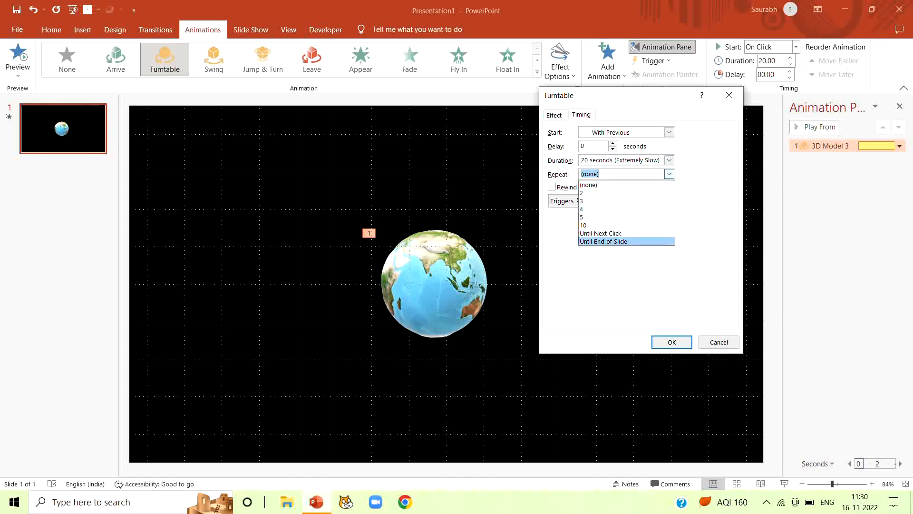
pyautogui.click(603, 241)
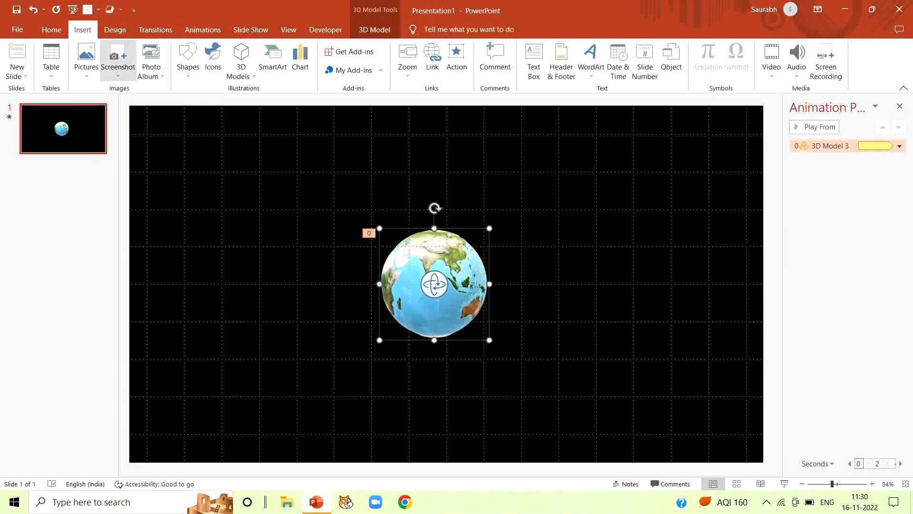
# Step: Insert the grey cratered stock 3D moon found by searching 'moon', and select it
pyautogui.click(241, 58)
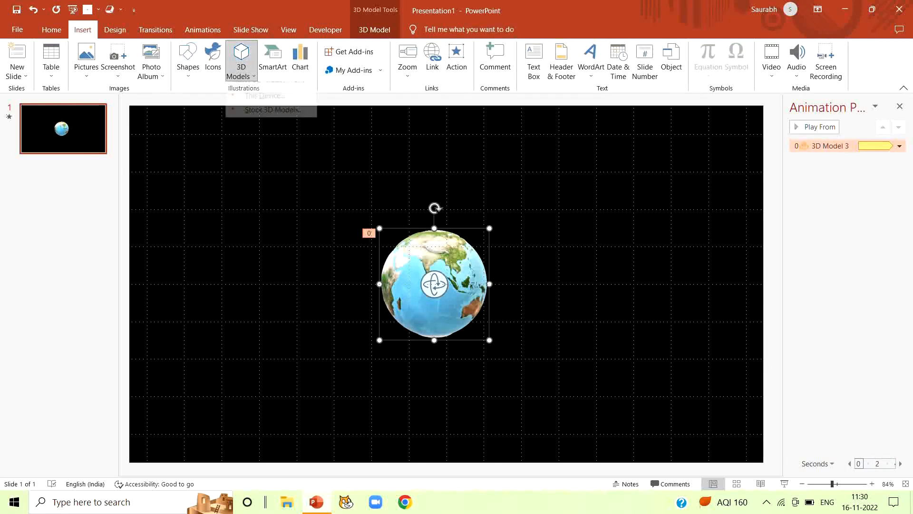
pyautogui.click(272, 110)
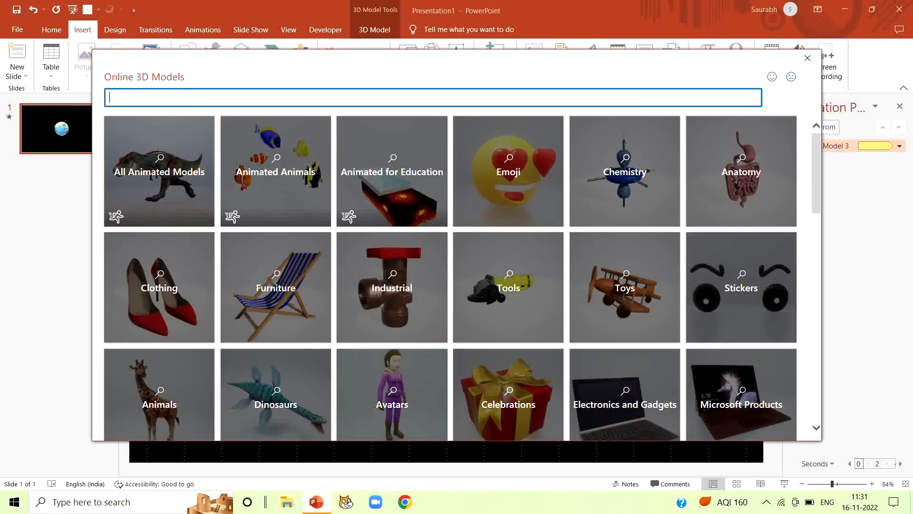
pyautogui.write('moon')
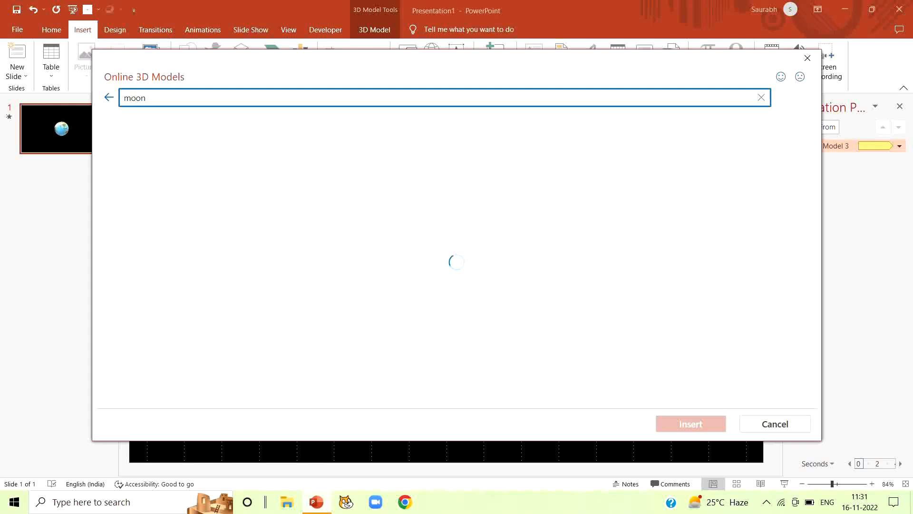
pyautogui.click(514, 171)
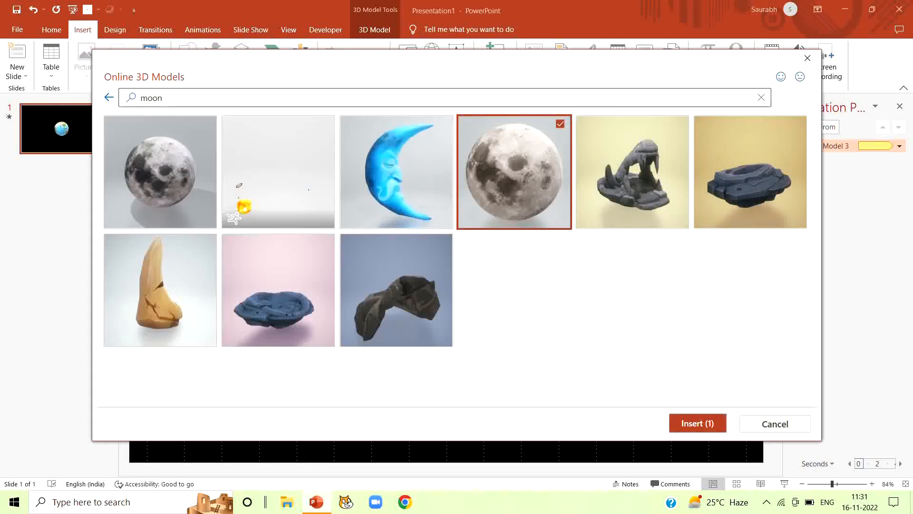
pyautogui.click(697, 423)
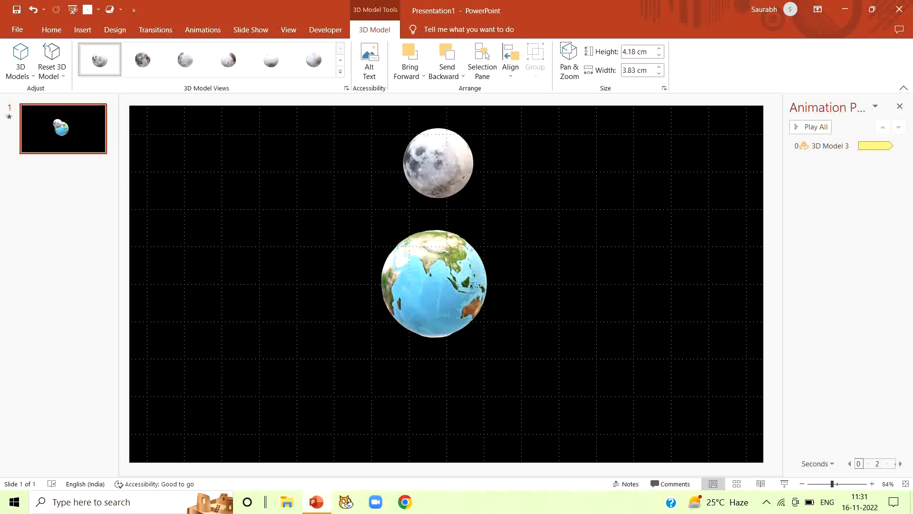
pyautogui.click(438, 163)
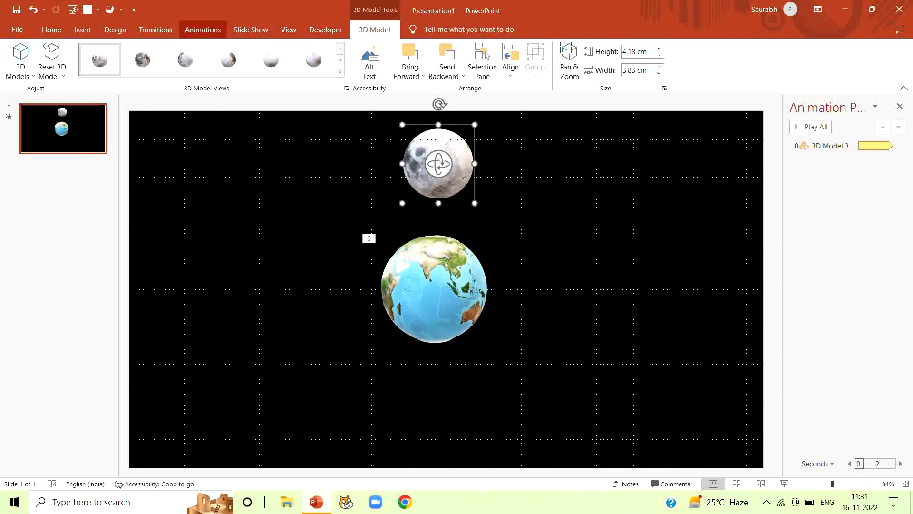
# Step: Add a Turntable animation to the moon and open its 3D Model 4 pane entry
pyautogui.click(203, 30)
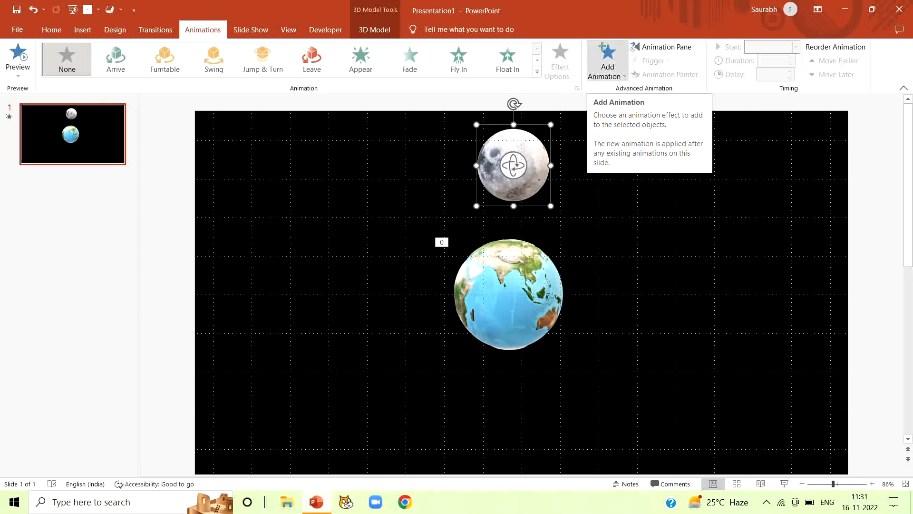
pyautogui.click(607, 60)
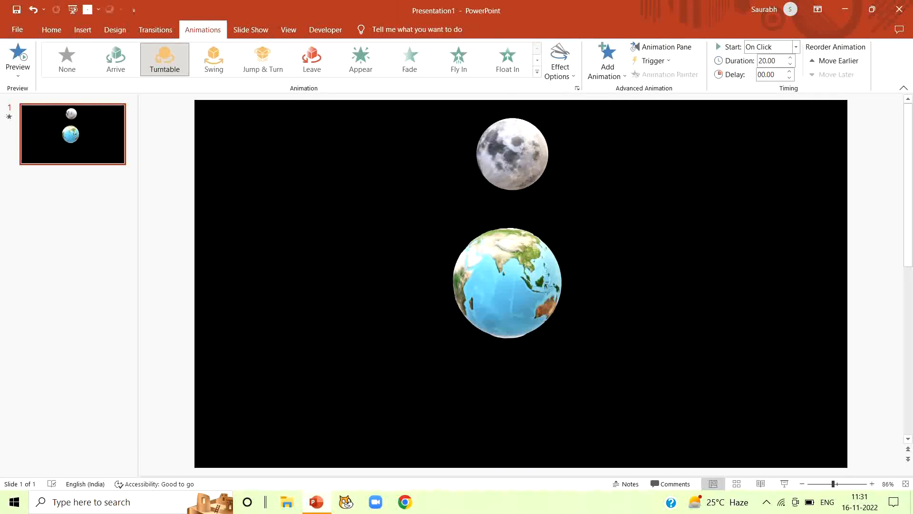
pyautogui.click(662, 47)
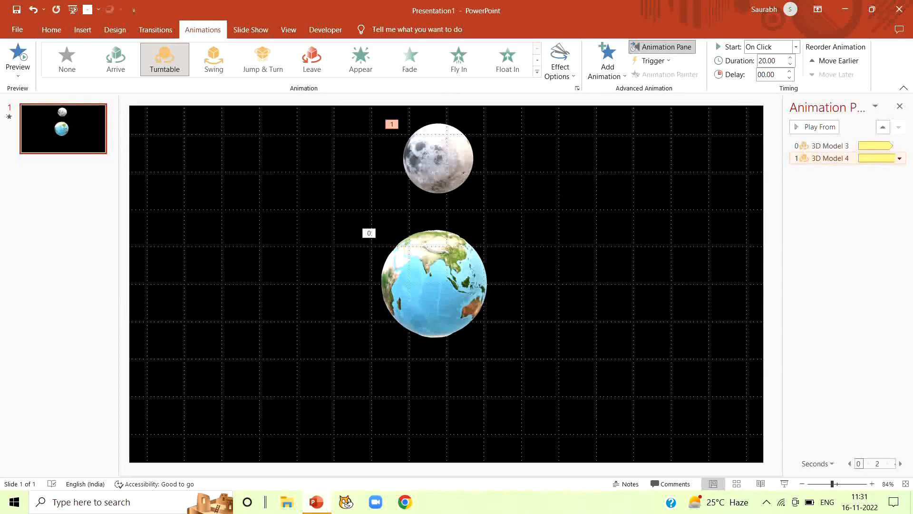
pyautogui.click(899, 158)
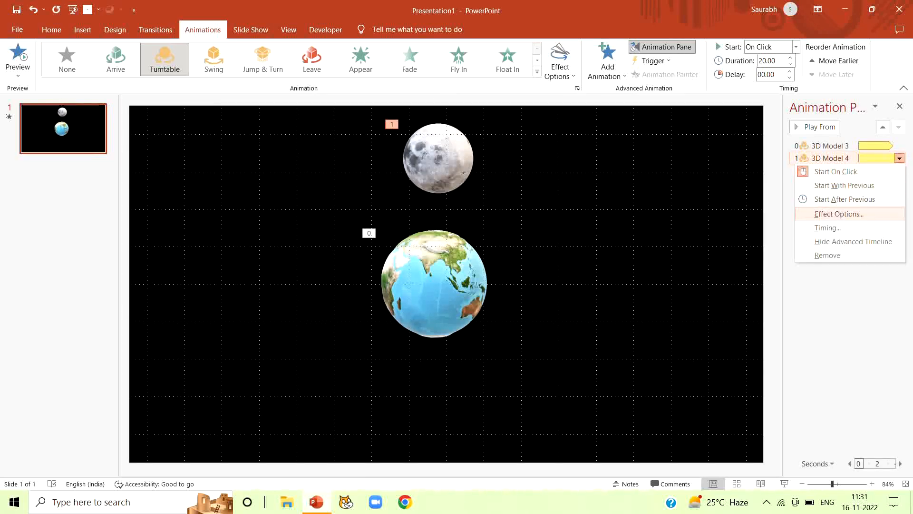
# Step: Keep the moon's spin direction set to Right in its effect options
pyautogui.click(837, 214)
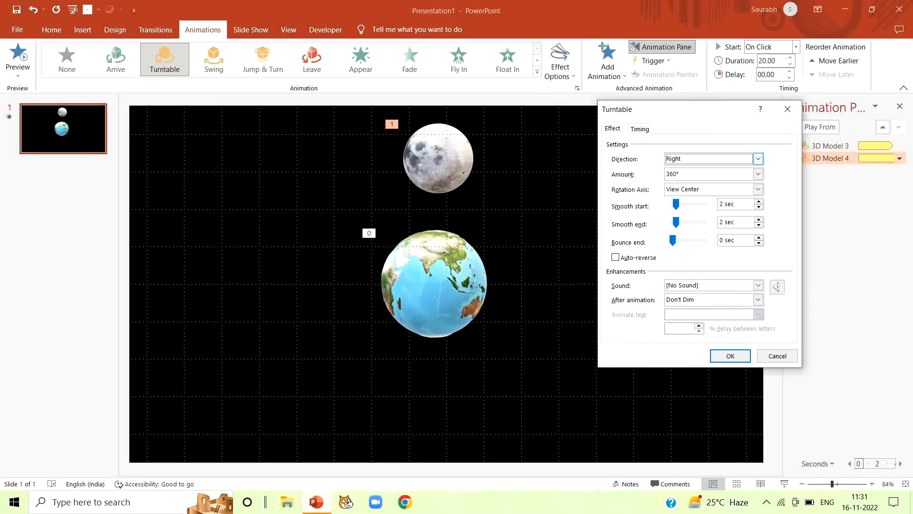
pyautogui.click(758, 158)
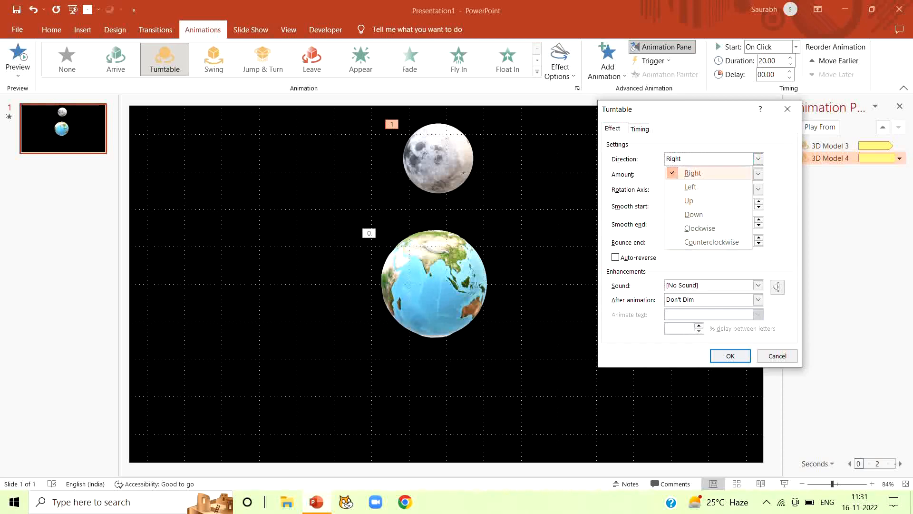
pyautogui.click(693, 173)
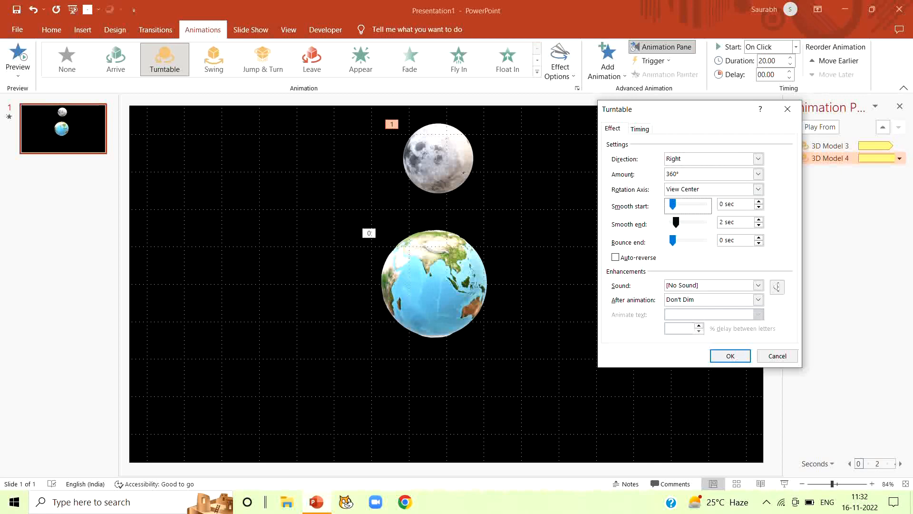
# Step: Set the moon's spin to start With Previous, repeating, then preview the animations
pyautogui.click(639, 129)
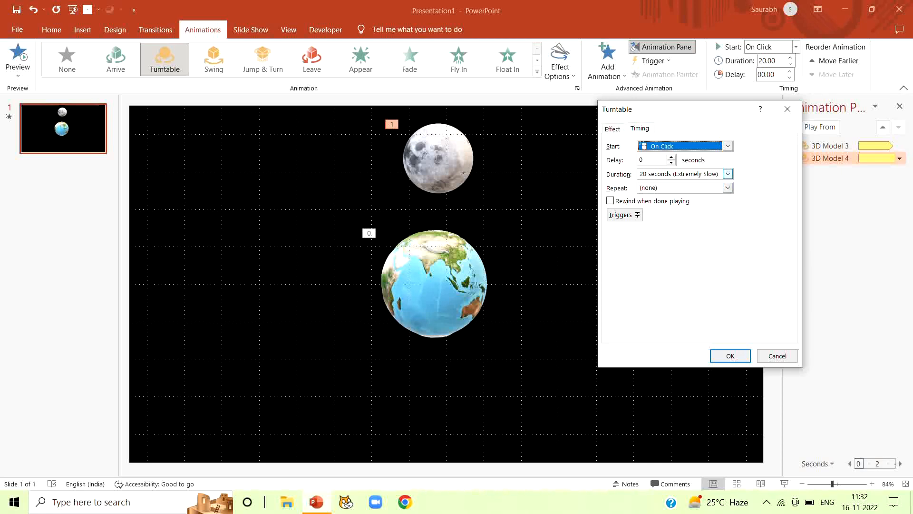
pyautogui.click(680, 173)
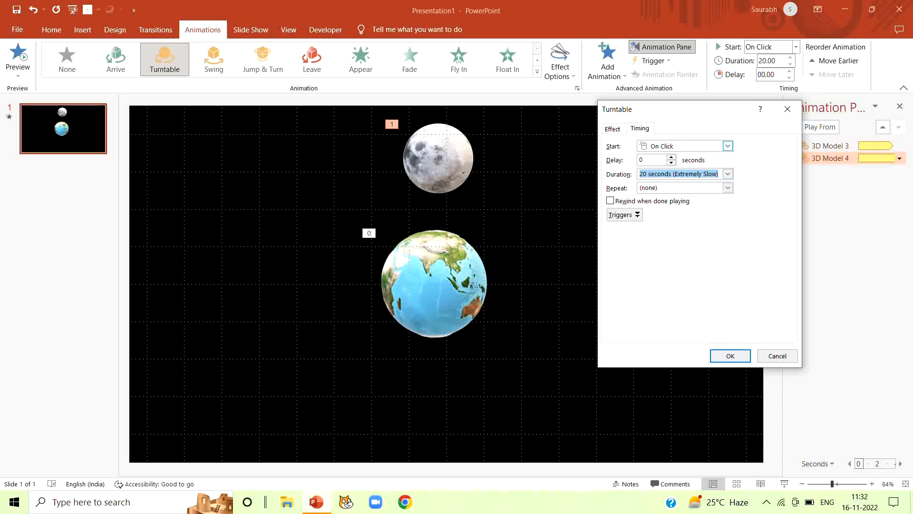
pyautogui.click(682, 146)
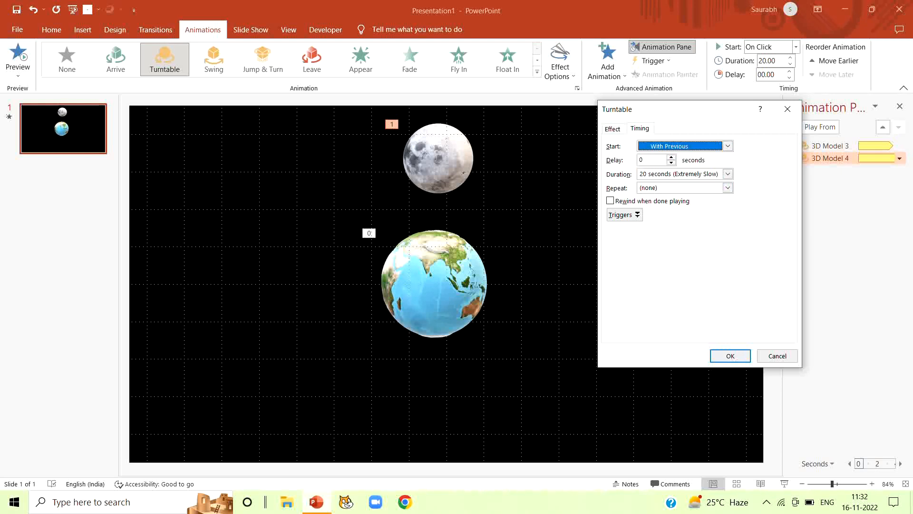
pyautogui.click(727, 187)
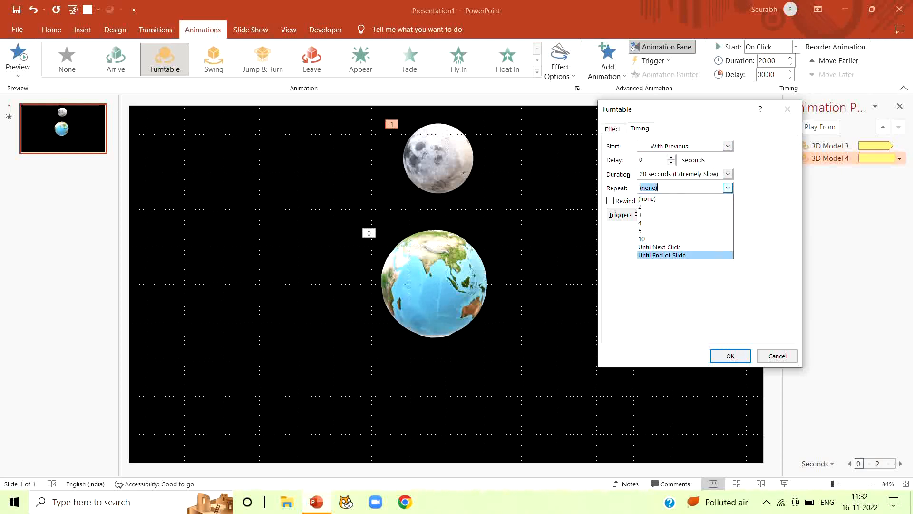
pyautogui.click(730, 355)
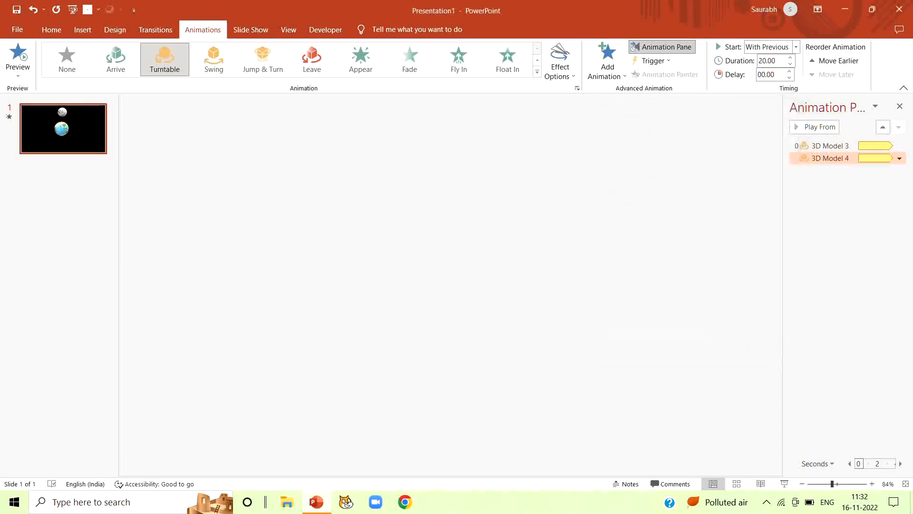
pyautogui.click(818, 126)
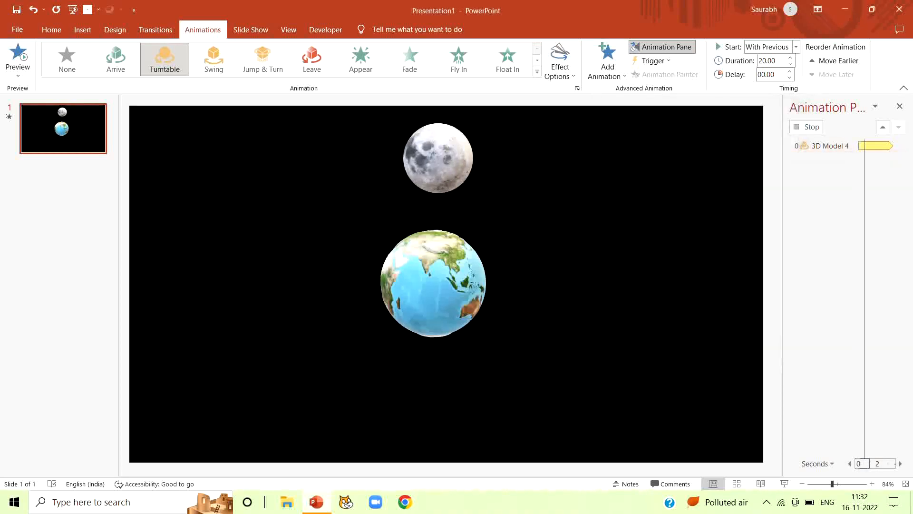
# Step: Add a Circle motion path animation to the moon
pyautogui.click(607, 60)
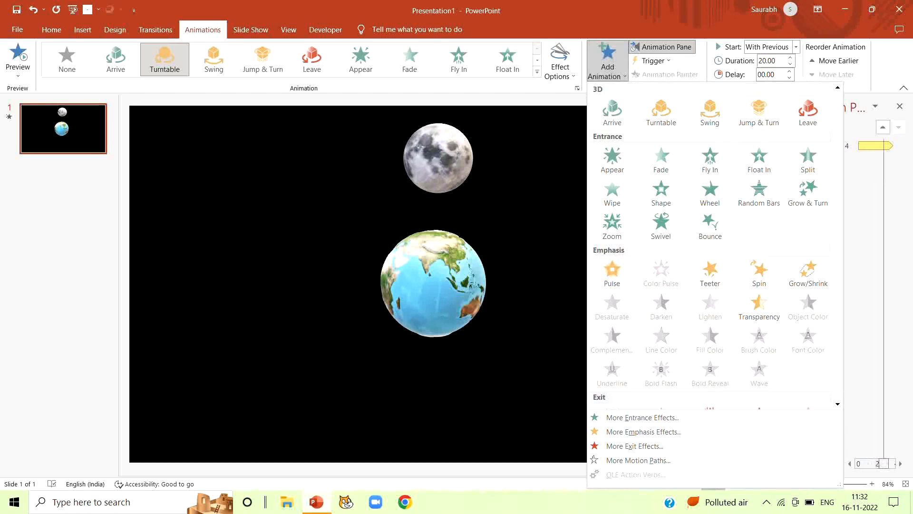
pyautogui.scroll(-3)
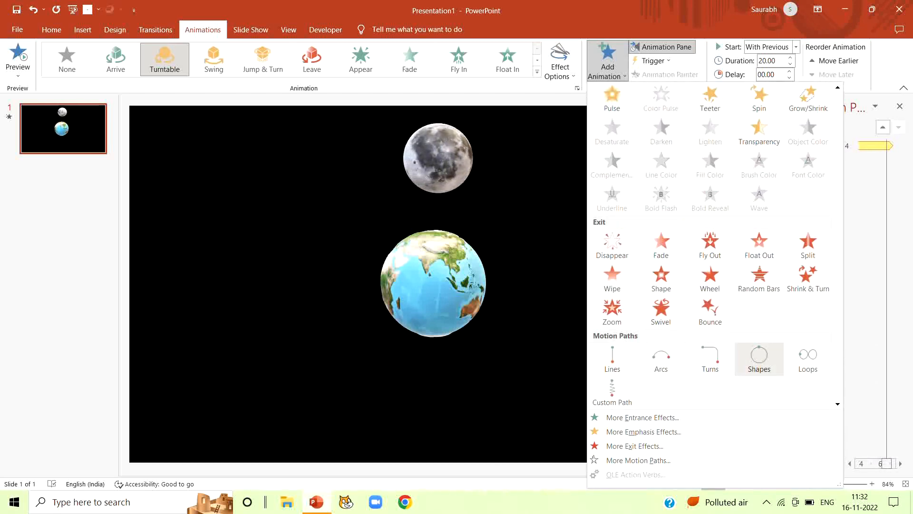
pyautogui.click(760, 359)
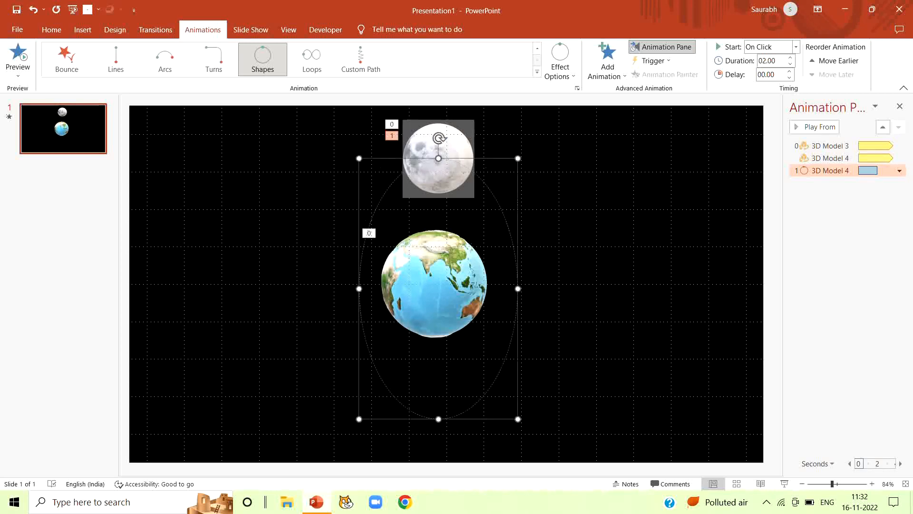
# Step: Set the orbit duration to 40 seconds, repeating until End of Slide, and preview
pyautogui.click(438, 160)
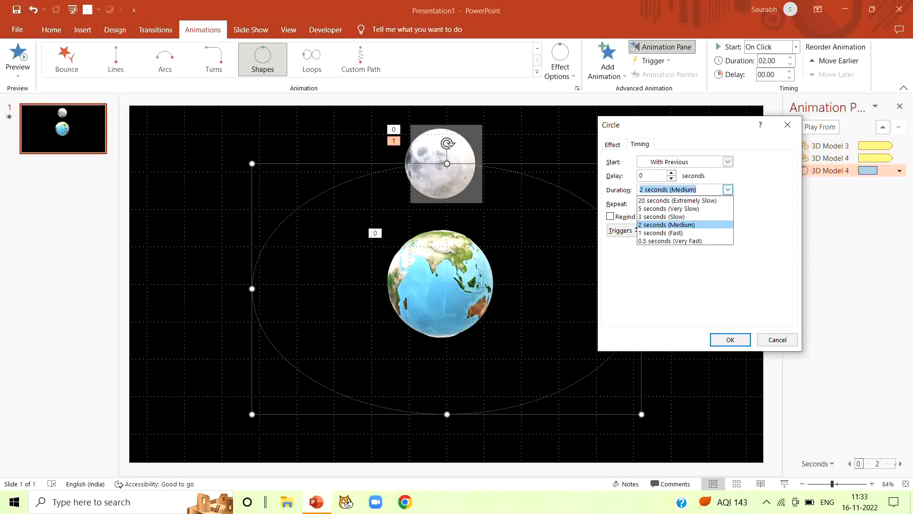
pyautogui.click(667, 224)
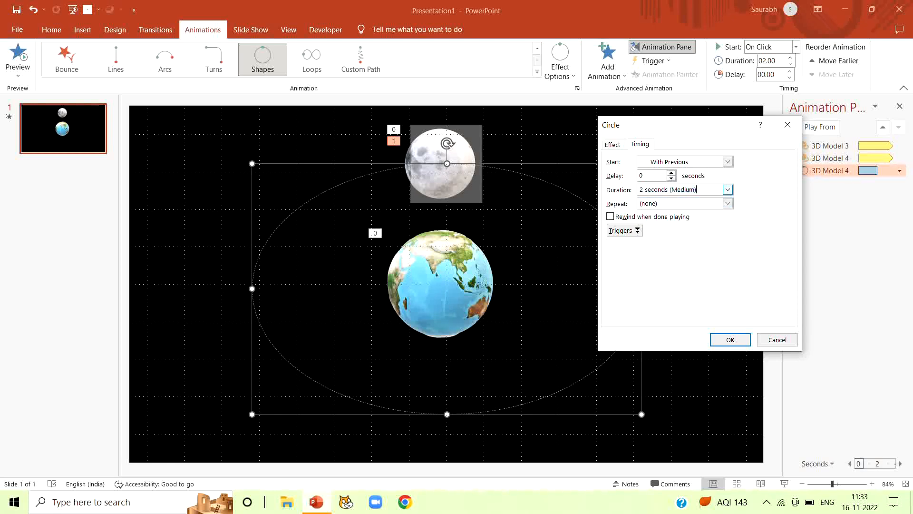
pyautogui.write('4')
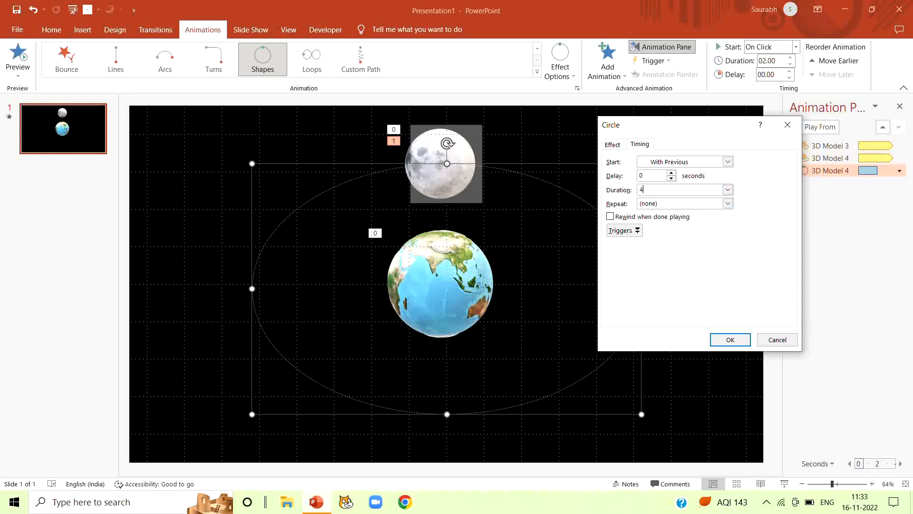
pyautogui.write('0')
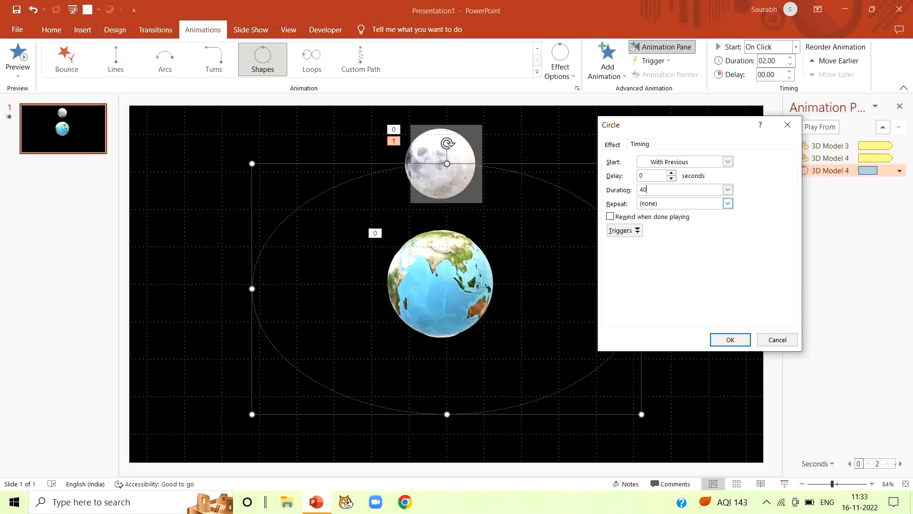
pyautogui.click(727, 203)
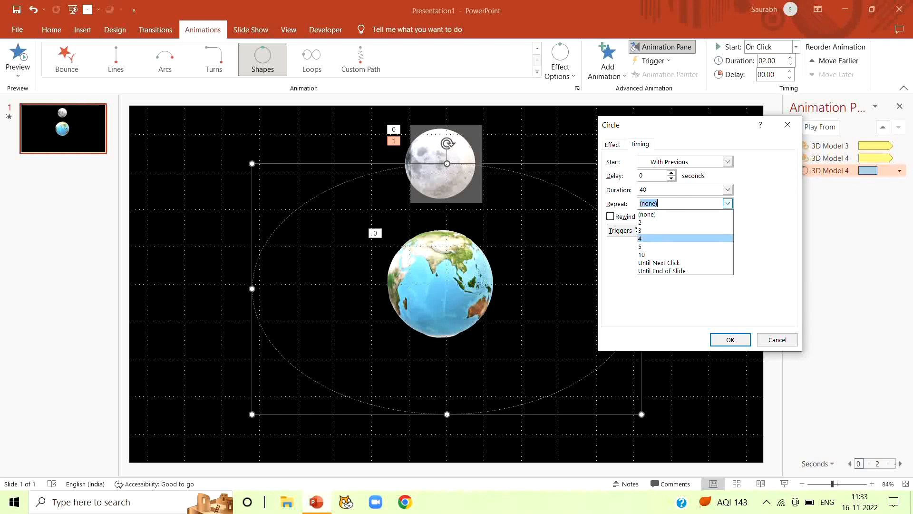
pyautogui.click(662, 271)
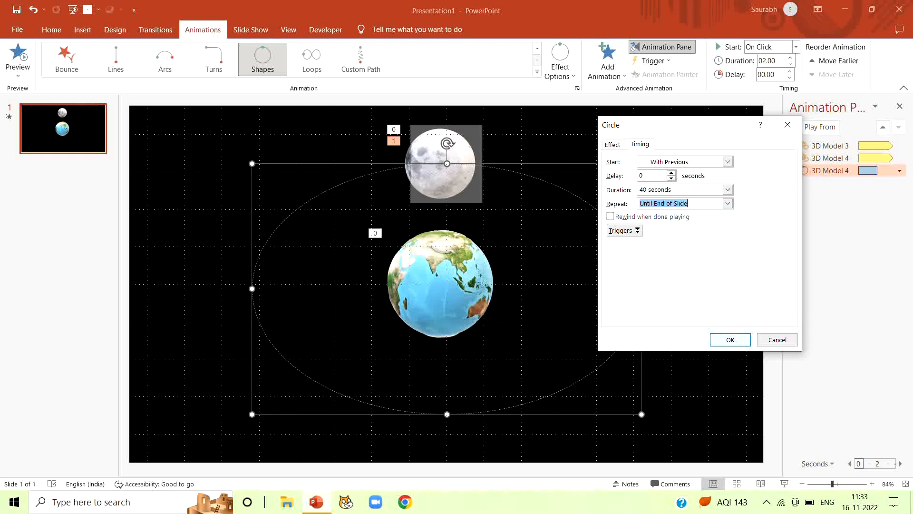
pyautogui.click(730, 339)
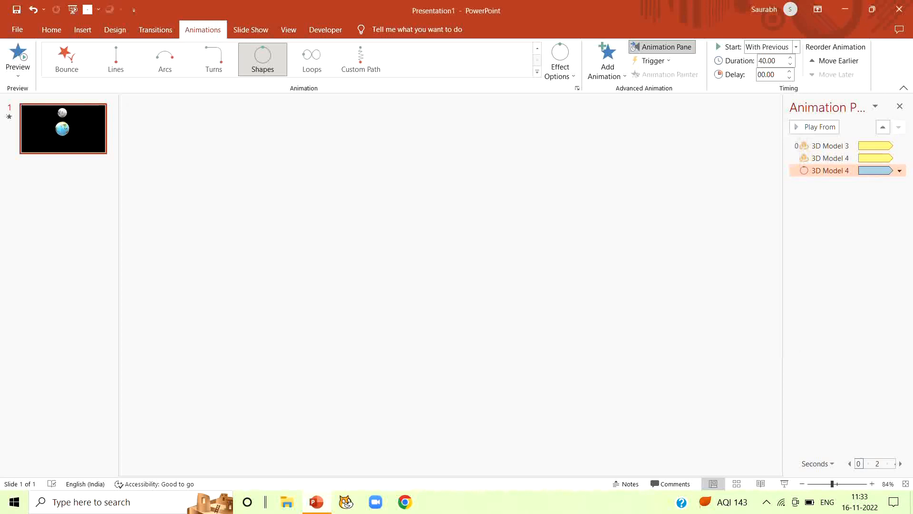
pyautogui.click(817, 127)
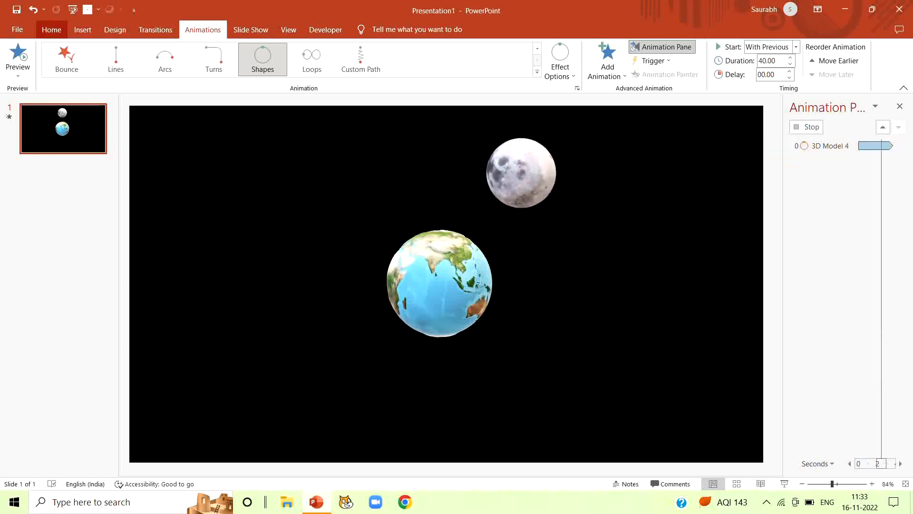
# Step: Draw a five-point star in the top-left corner and fill it yellow
pyautogui.click(51, 30)
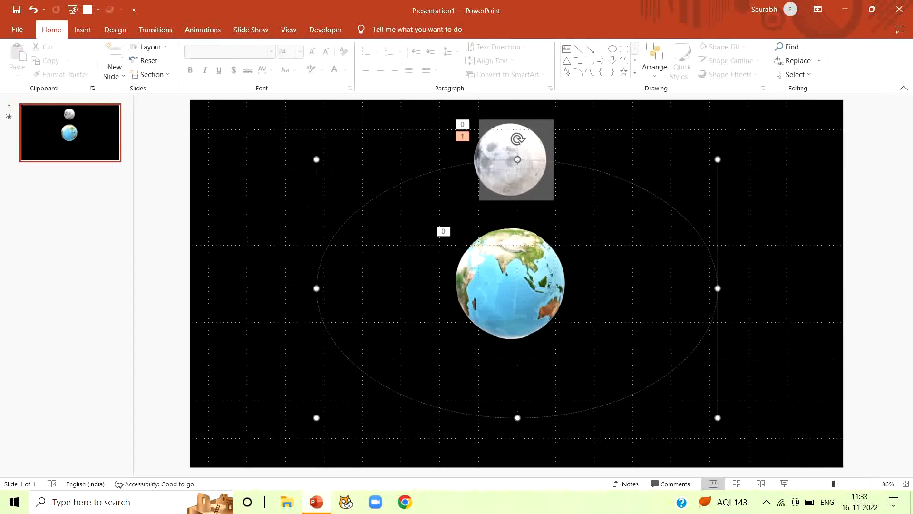
pyautogui.click(82, 29)
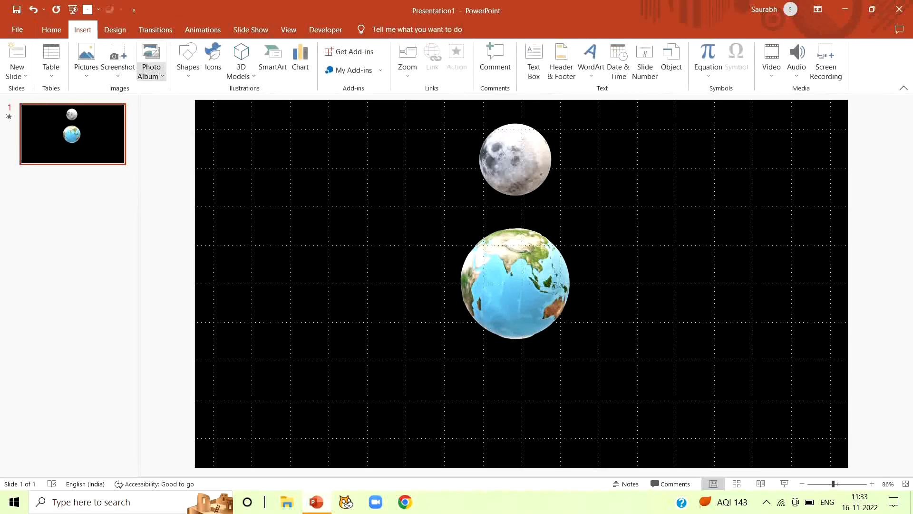
pyautogui.click(187, 60)
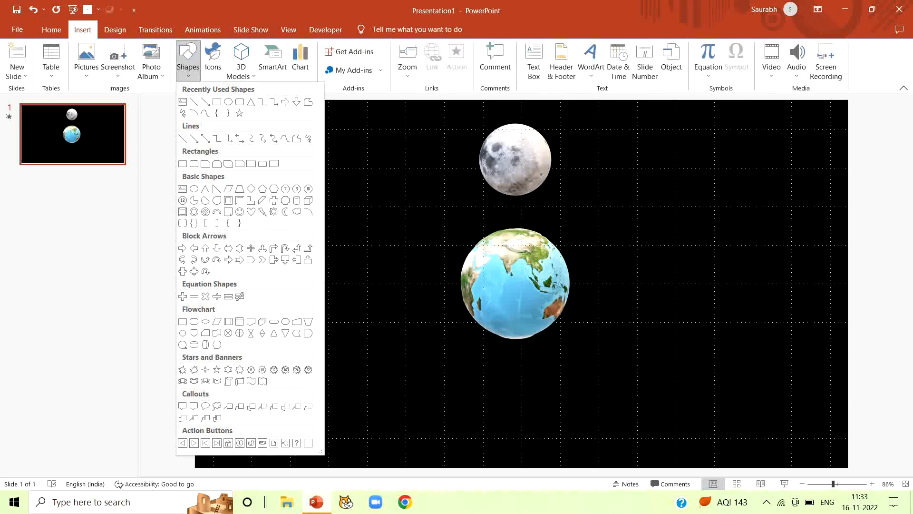
pyautogui.click(187, 60)
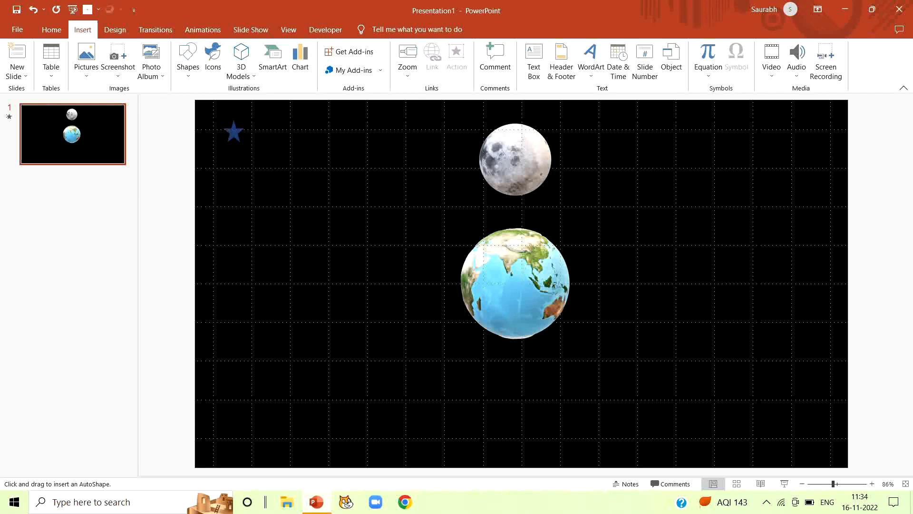
pyautogui.click(234, 130)
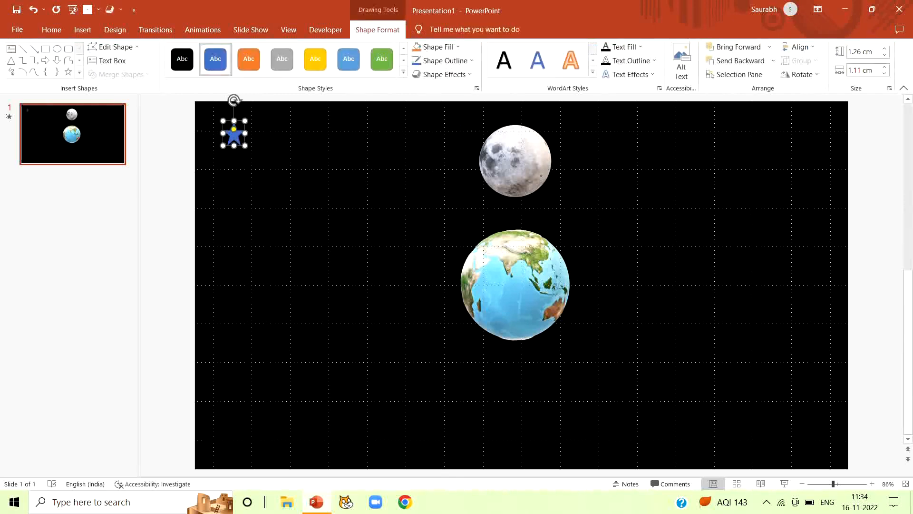
pyautogui.click(436, 47)
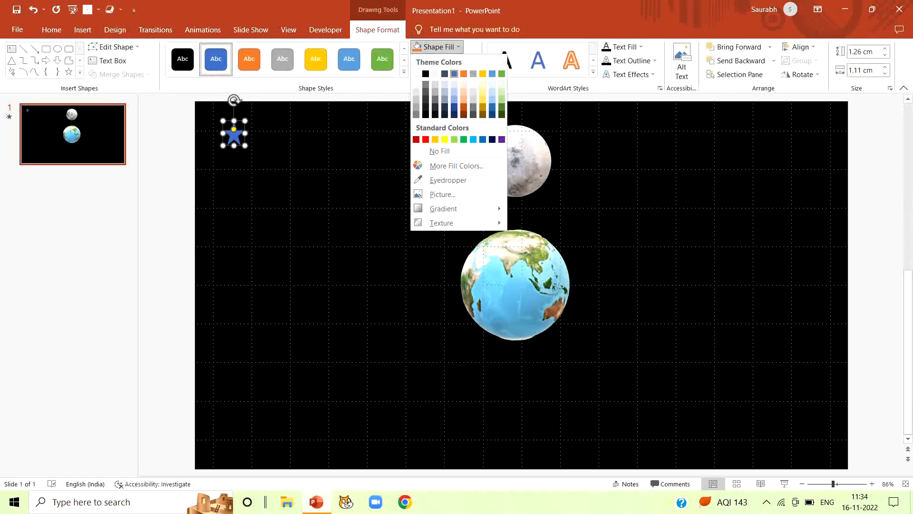
pyautogui.click(435, 140)
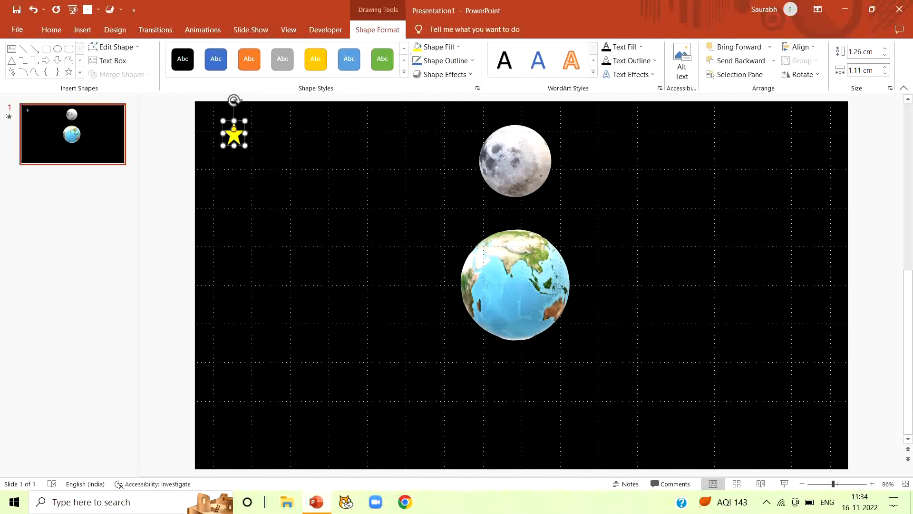
pyautogui.click(202, 30)
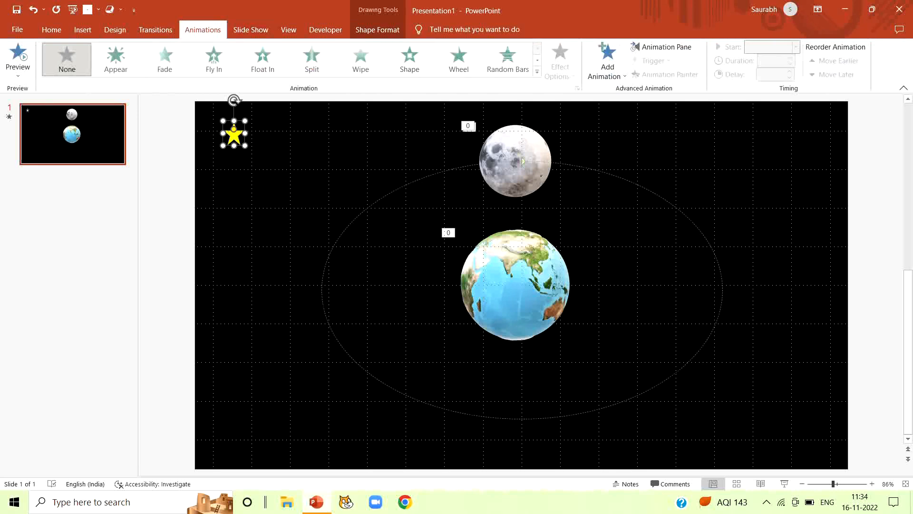
# Step: Add a Zoom exit effect to the yellow star and show the Animation Pane
pyautogui.click(607, 60)
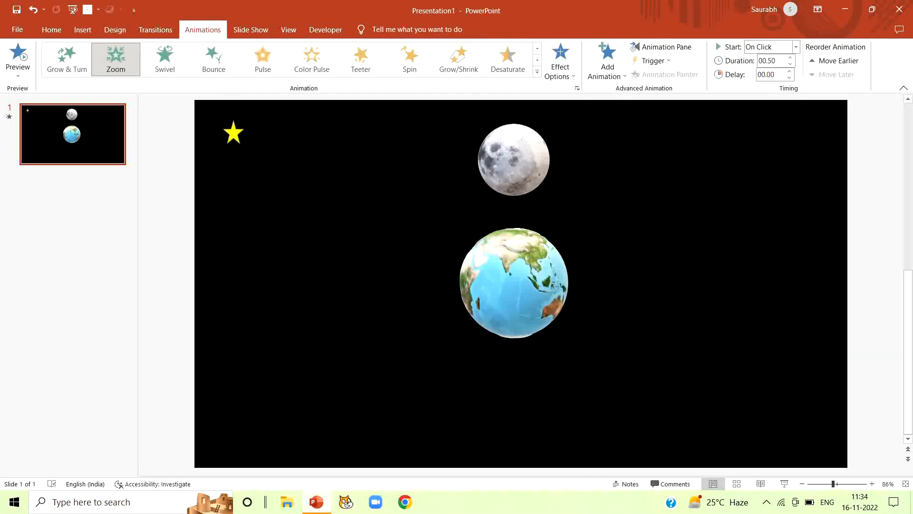
pyautogui.click(607, 60)
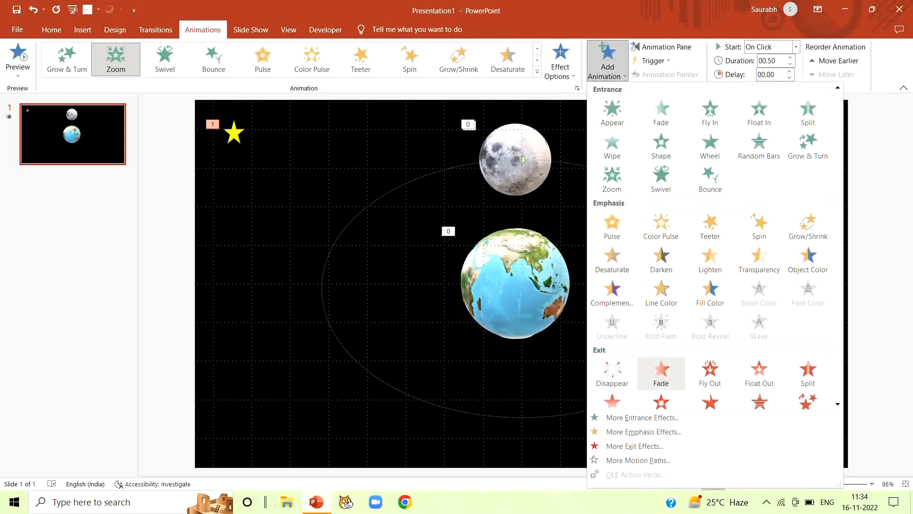
pyautogui.scroll(-3)
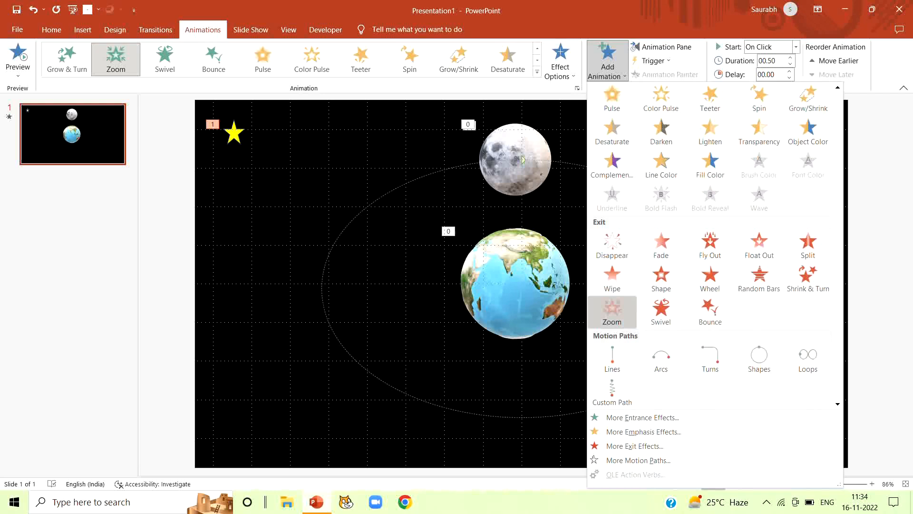
pyautogui.click(612, 314)
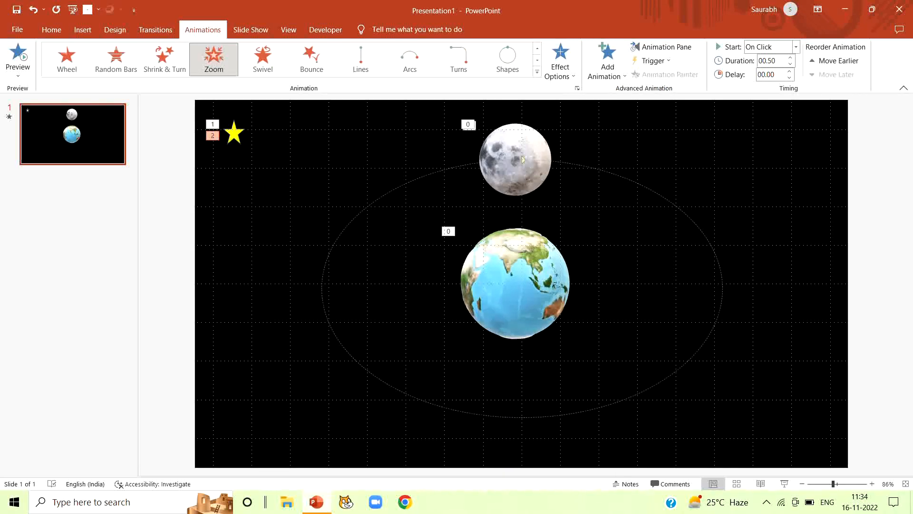
pyautogui.click(234, 133)
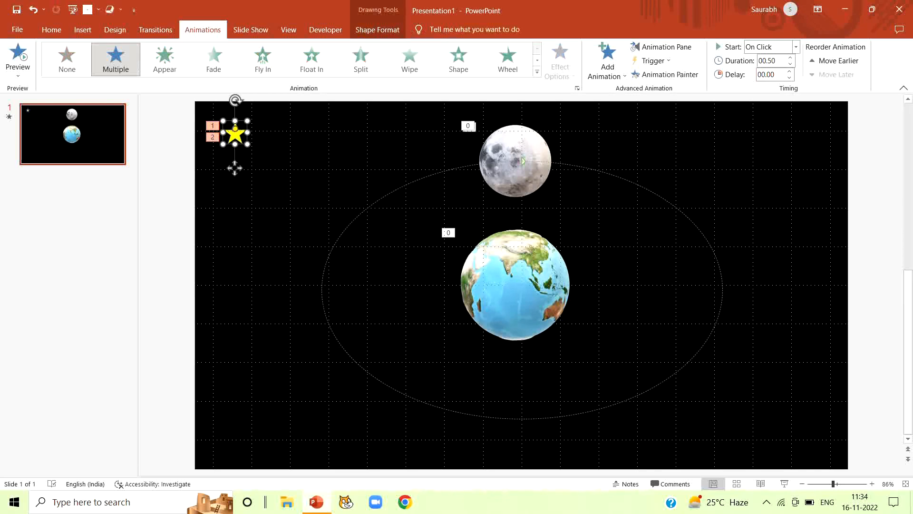
pyautogui.click(662, 47)
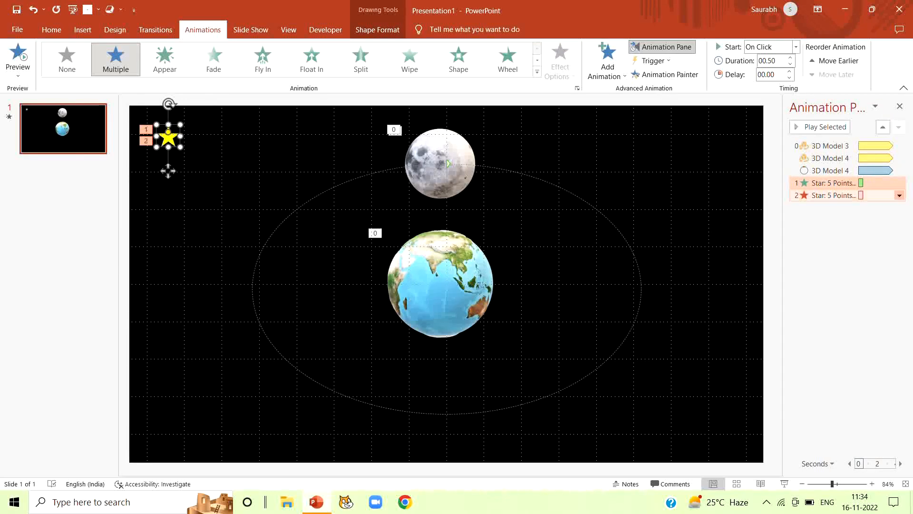
# Step: Set the star's Zoom exit timing to With Previous, 3 seconds, repeating until slide end
pyautogui.click(898, 195)
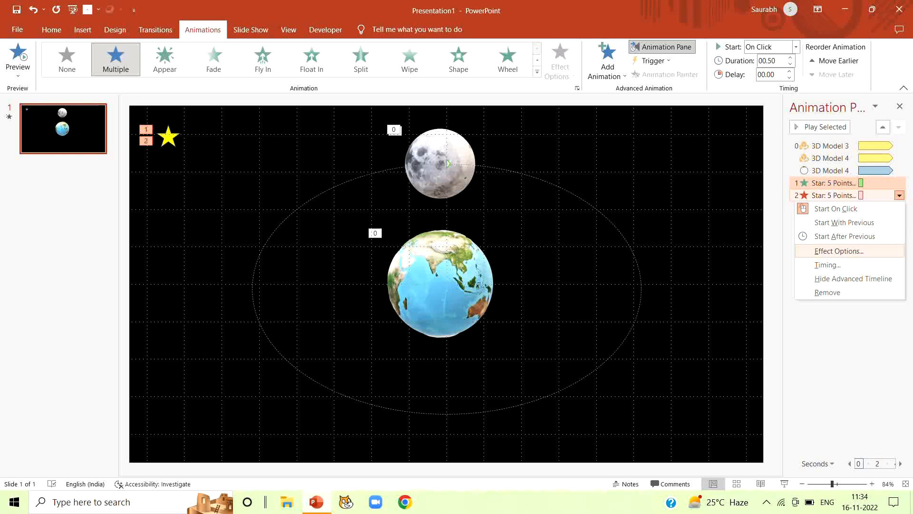
pyautogui.click(837, 251)
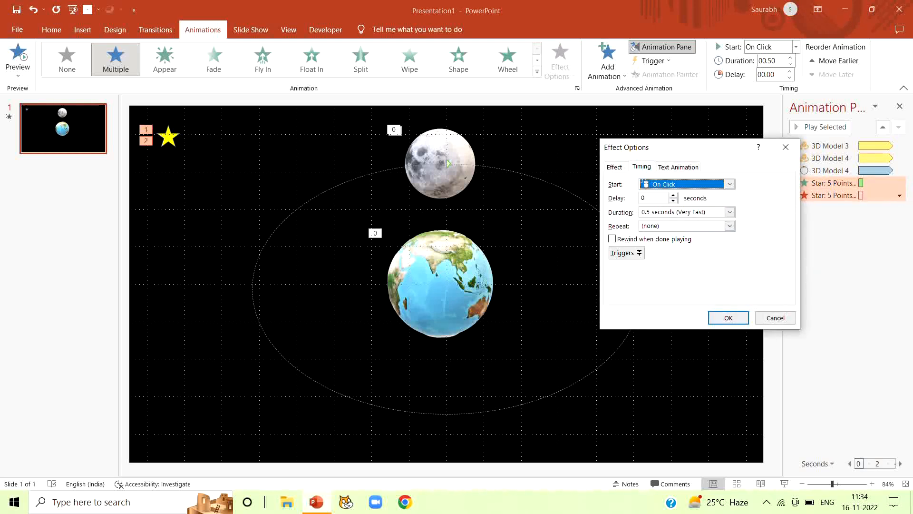
pyautogui.click(728, 184)
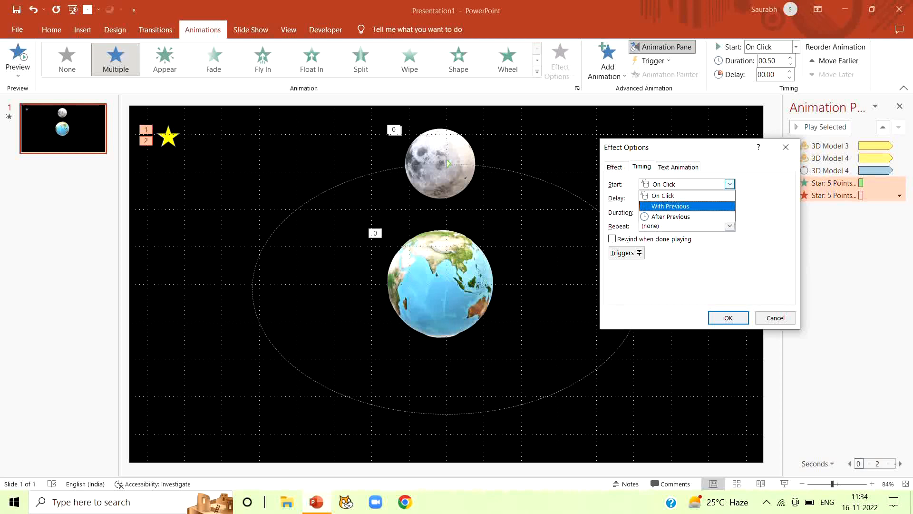
pyautogui.click(671, 206)
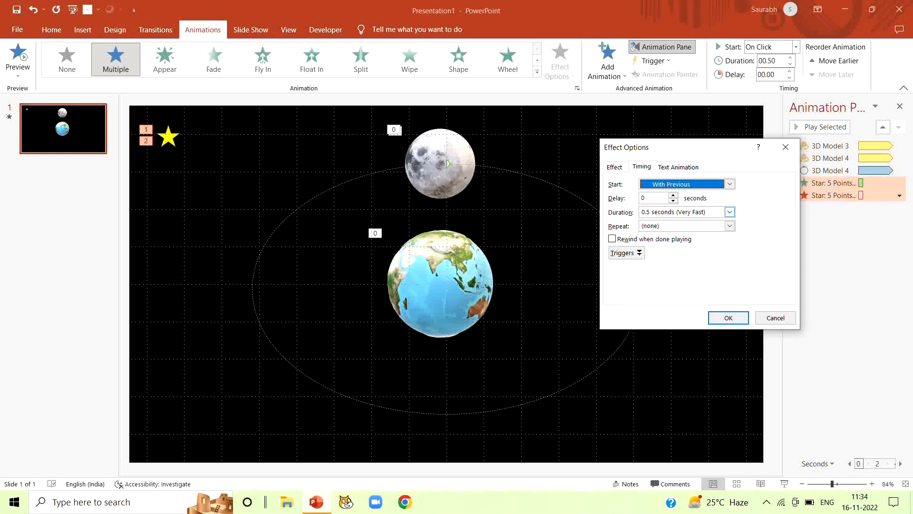
pyautogui.click(728, 211)
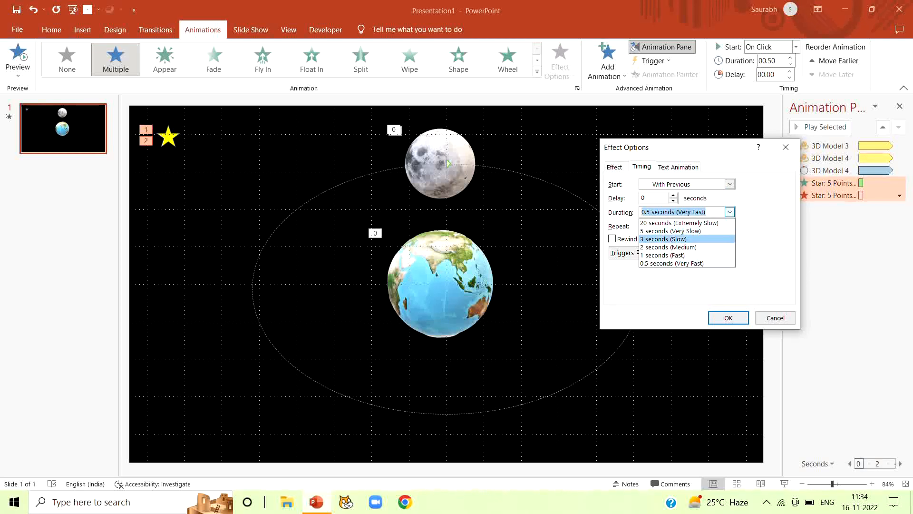
pyautogui.click(664, 239)
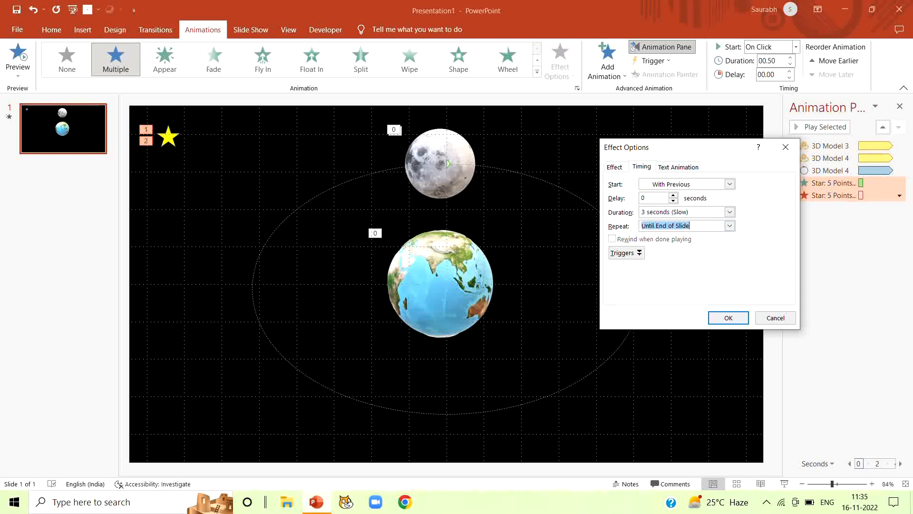
pyautogui.click(727, 318)
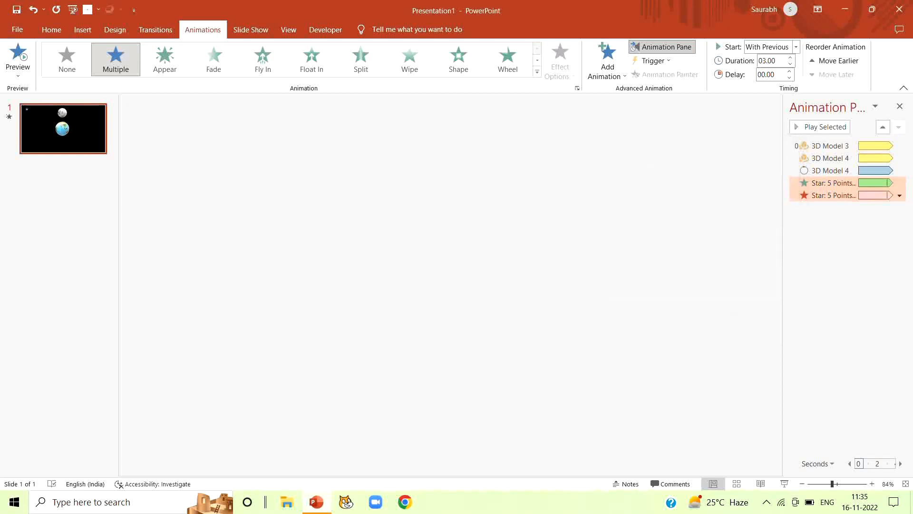
pyautogui.click(823, 127)
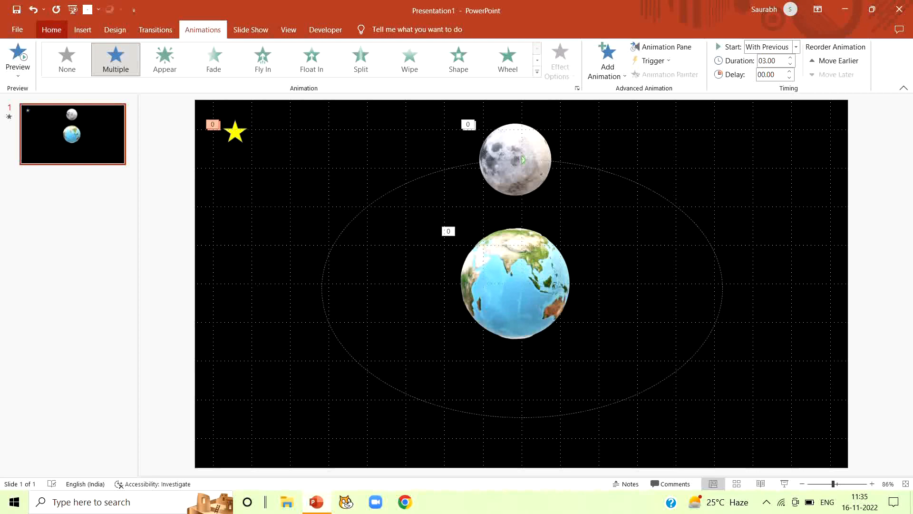
# Step: Copy the animated yellow star and paste another copy onto the slide
pyautogui.click(235, 132)
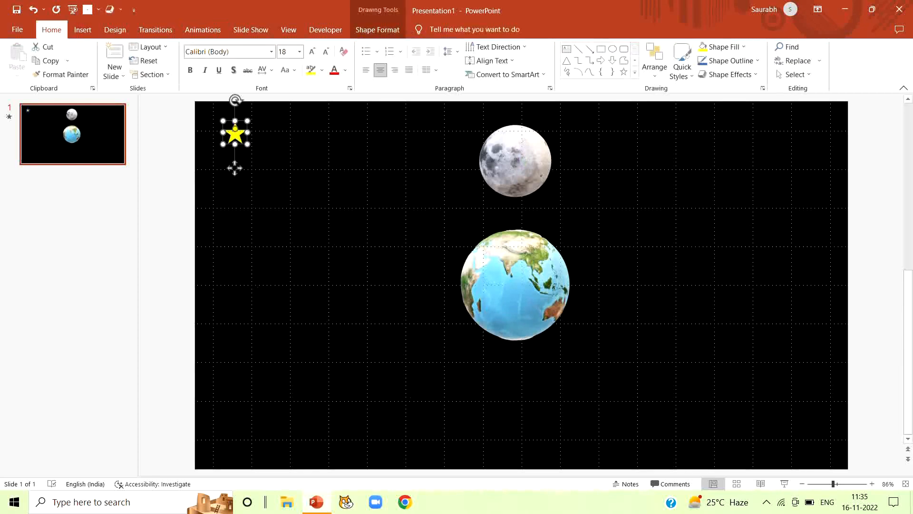
pyautogui.click(203, 29)
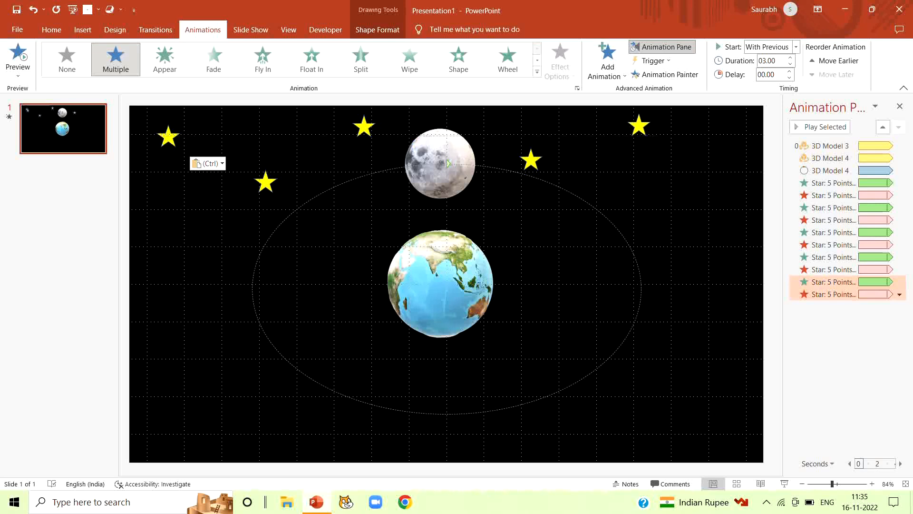
pyautogui.click(175, 144)
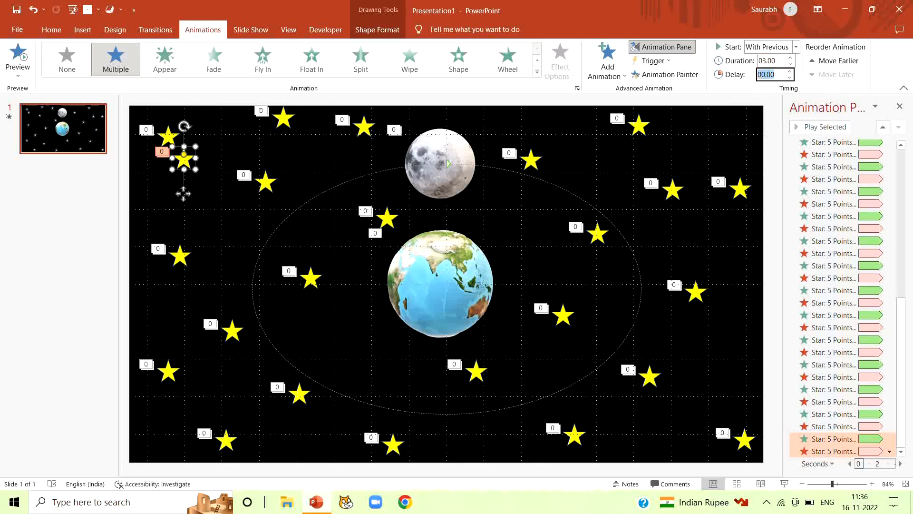
# Step: Give selected stars staggered animation delays of 1 and 1.30 seconds
pyautogui.write('1')
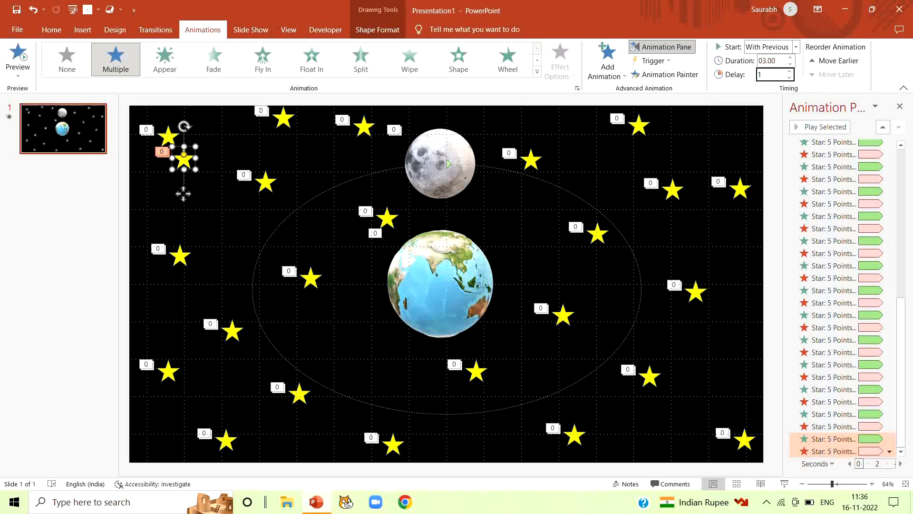
pyautogui.write('1.30')
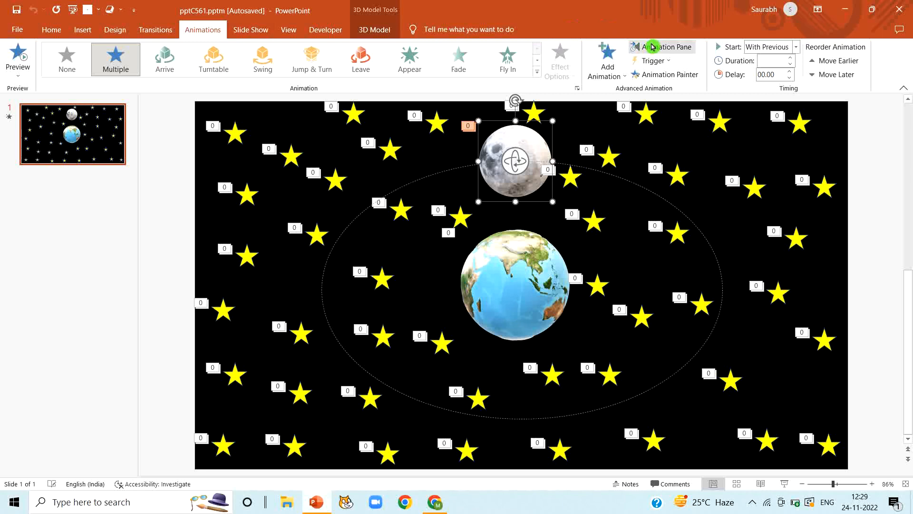
# Step: Bring up the Effect Options for the moon's oval Shapes motion path in the Animation Pane
pyautogui.click(666, 46)
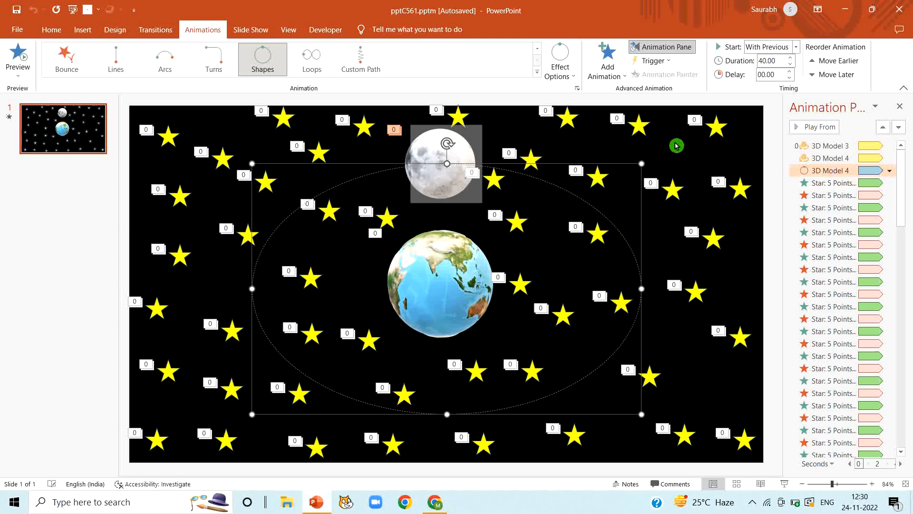
pyautogui.click(558, 58)
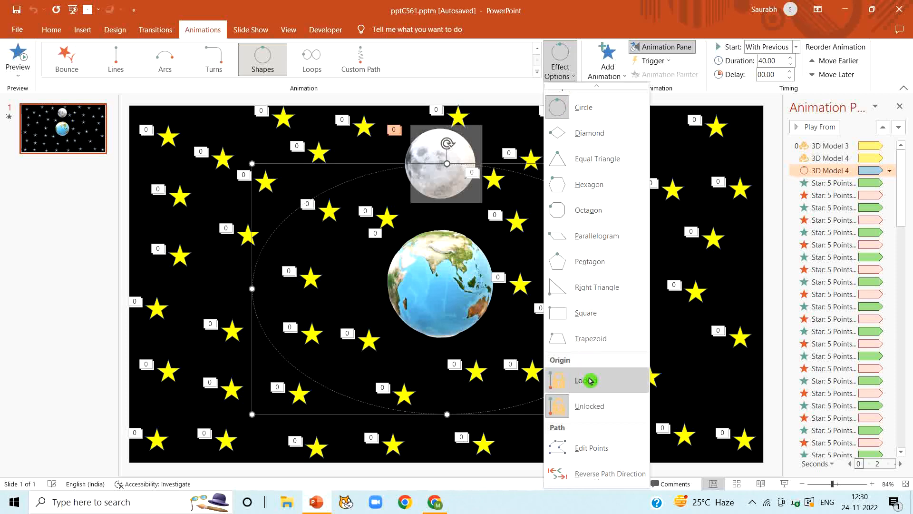
pyautogui.moveTo(616, 473)
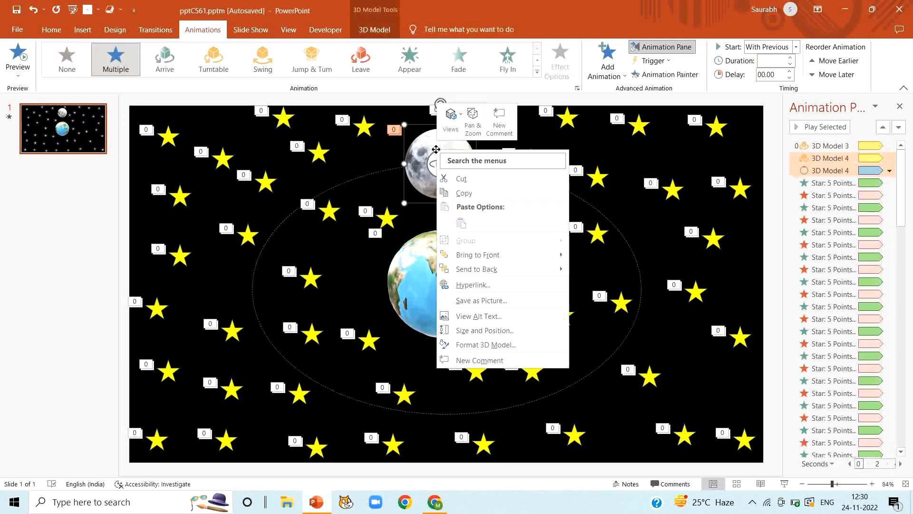
pyautogui.moveTo(472, 254)
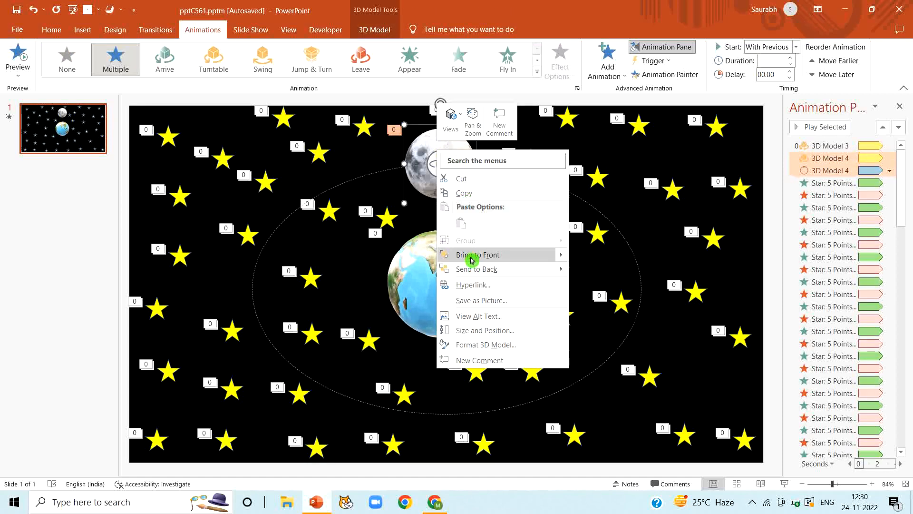
# Step: Bring the moon to front over the overlapping stars and close the Animation Pane
pyautogui.click(475, 254)
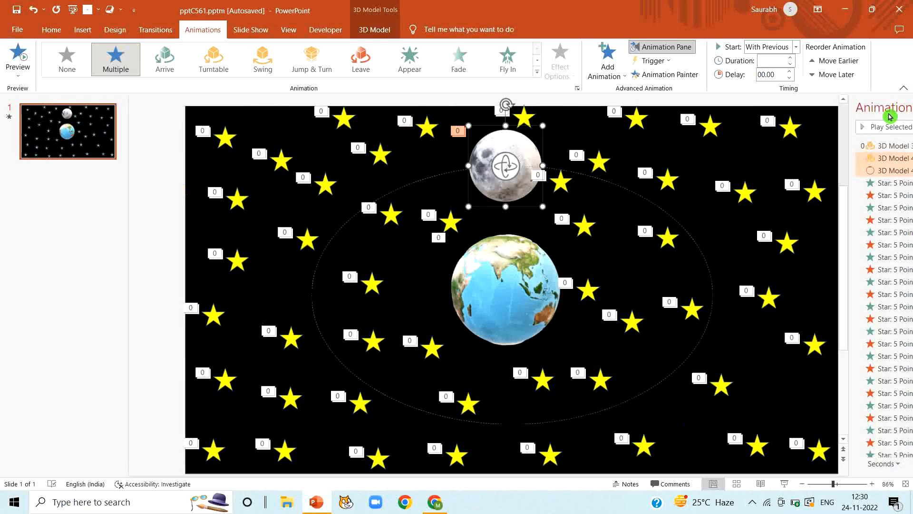
pyautogui.click(661, 47)
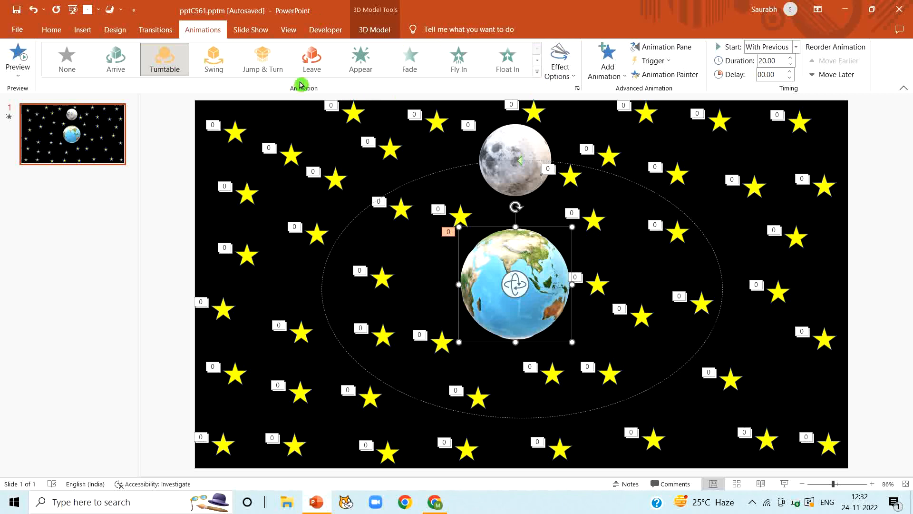
# Step: Check the earth's Turntable options, then open the moon's Turntable options (Right, Continuous)
pyautogui.click(662, 47)
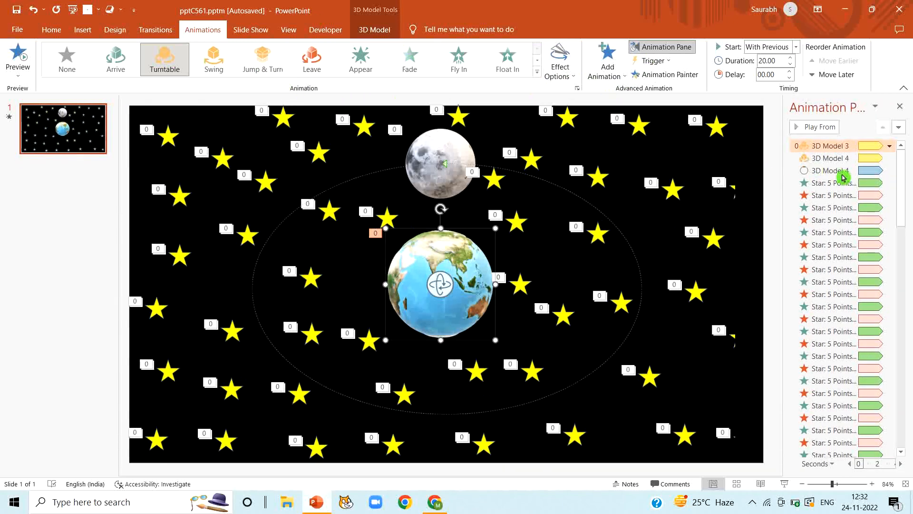
pyautogui.click(559, 60)
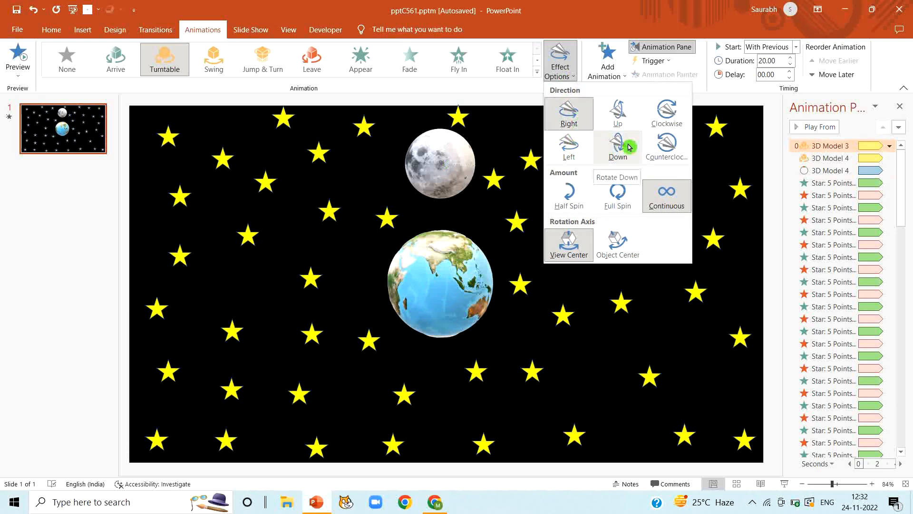
pyautogui.click(616, 147)
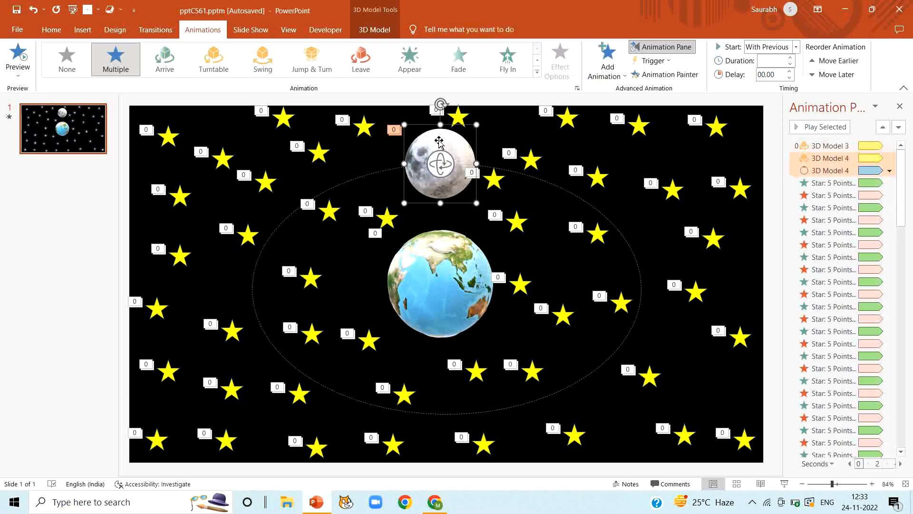
pyautogui.click(164, 58)
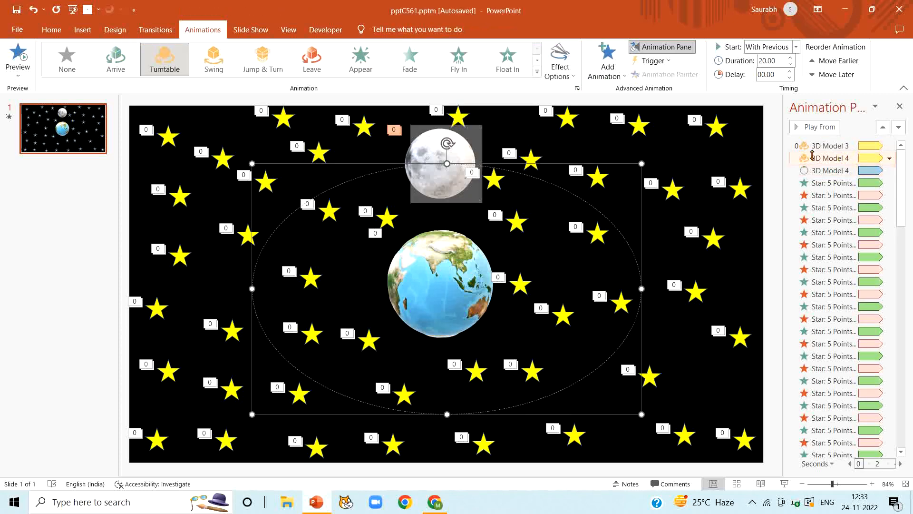
pyautogui.click(558, 60)
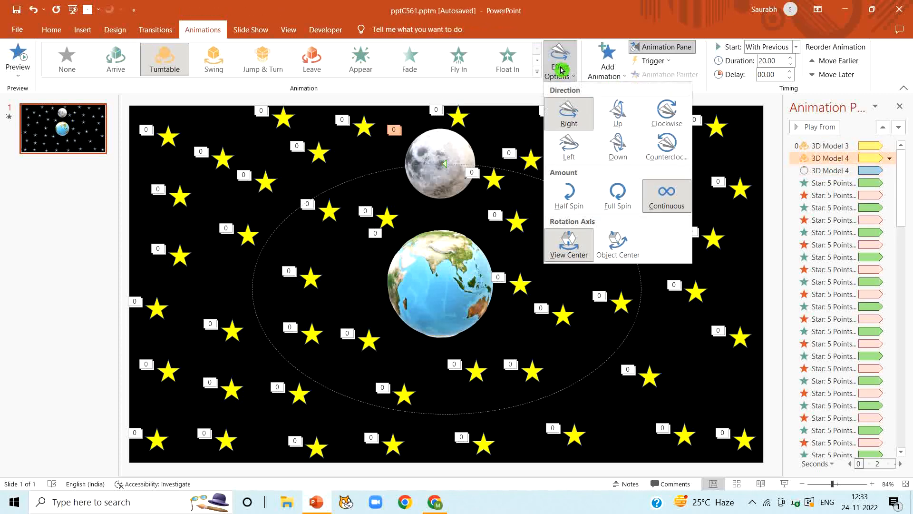